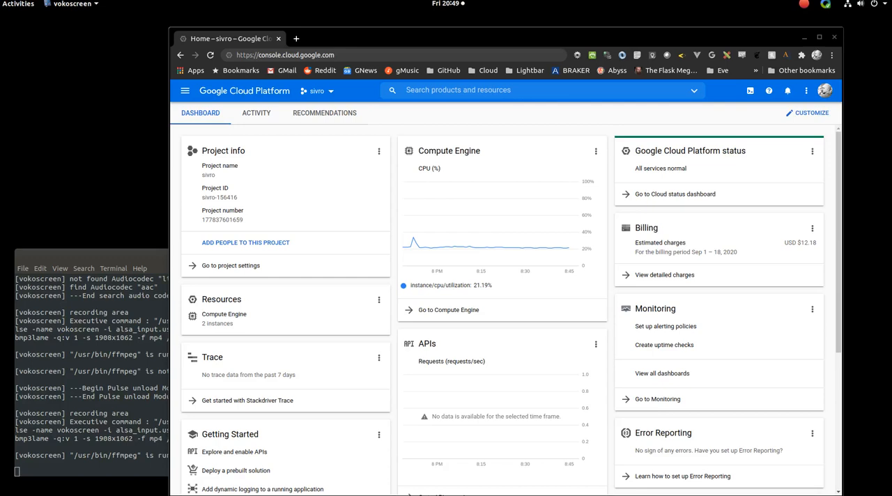
mouse_move(405, 39)
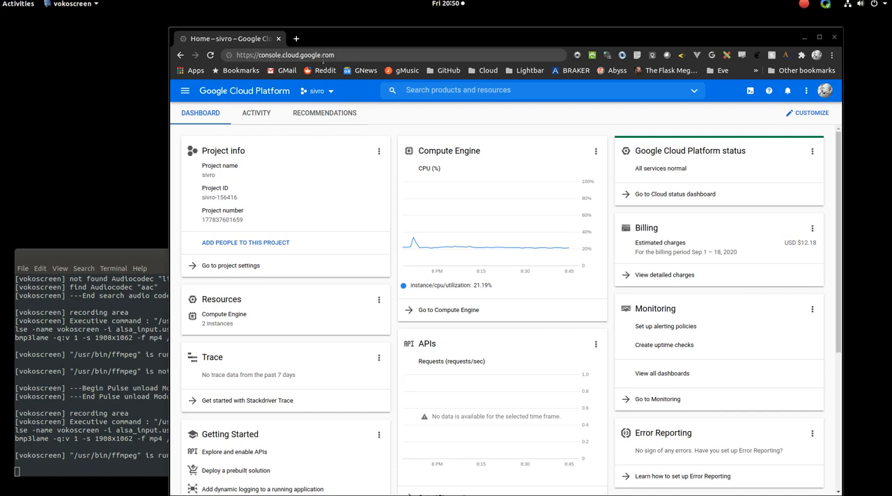
mouse_move(376, 117)
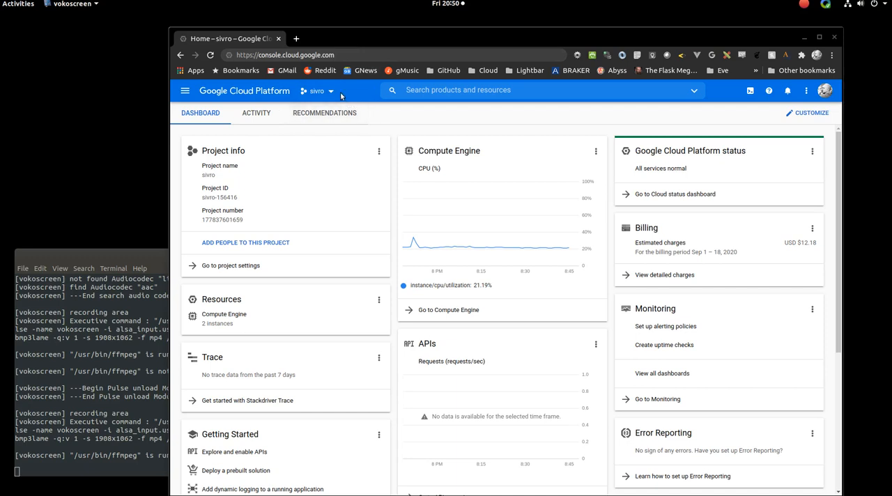
mouse_move(359, 100)
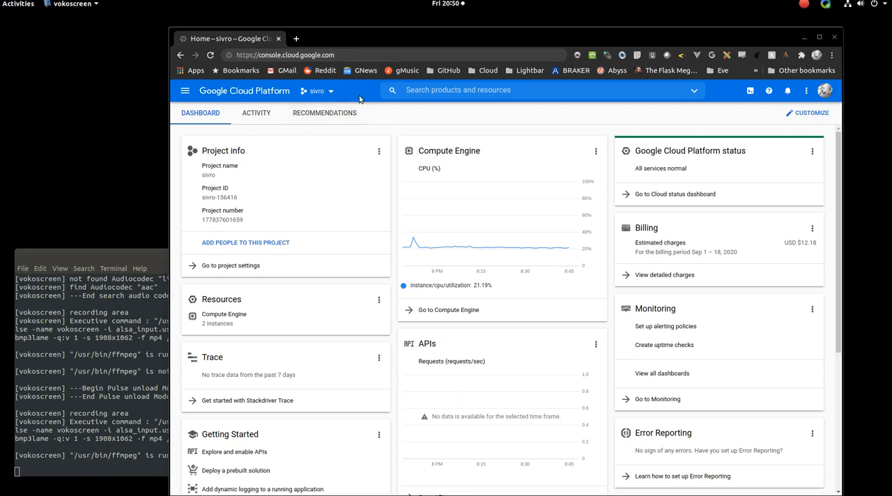
mouse_move(356, 95)
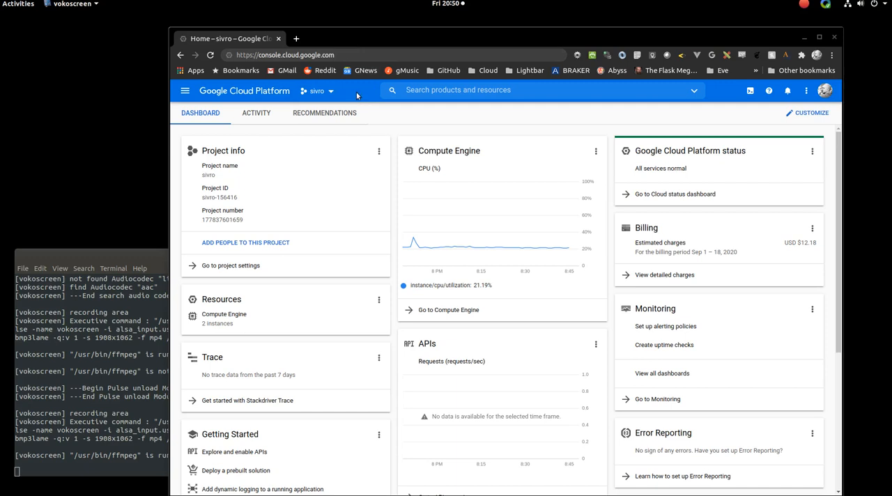
mouse_move(357, 92)
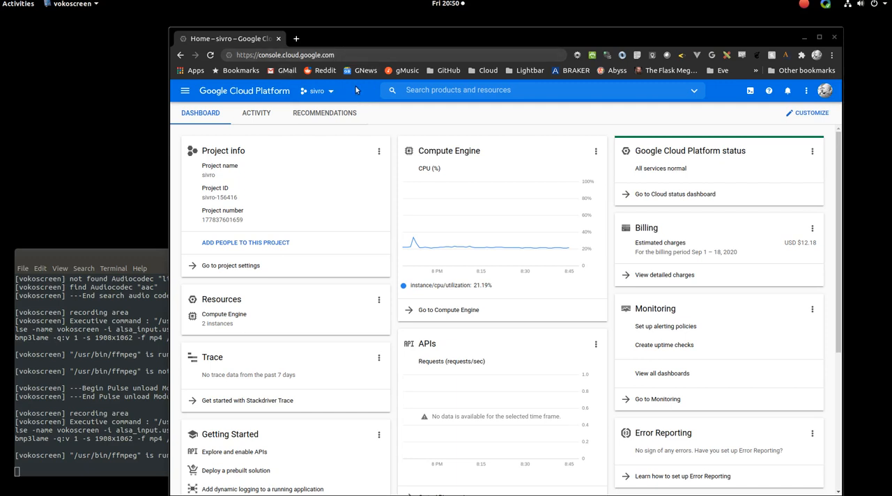
mouse_move(447, 129)
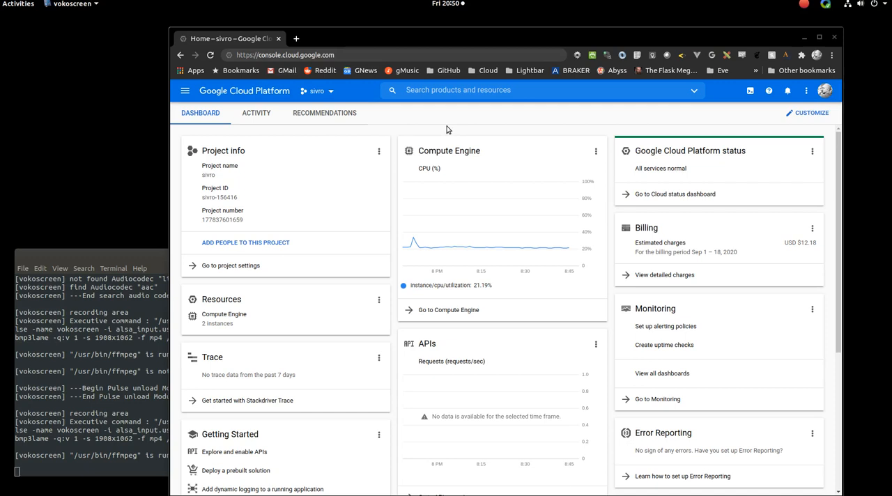
mouse_move(392, 130)
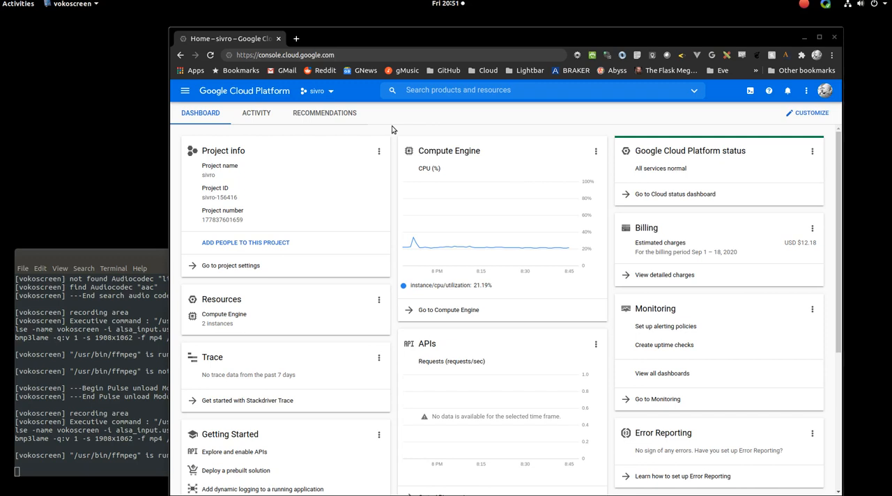
mouse_move(394, 135)
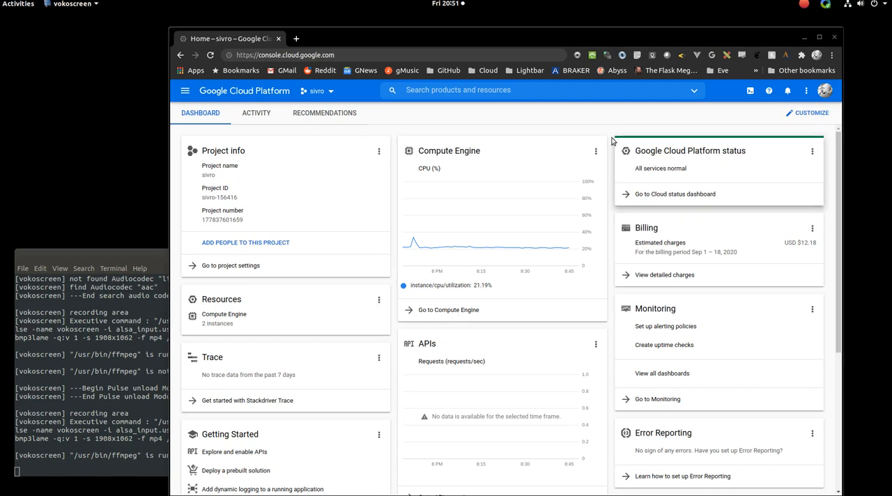
mouse_move(627, 341)
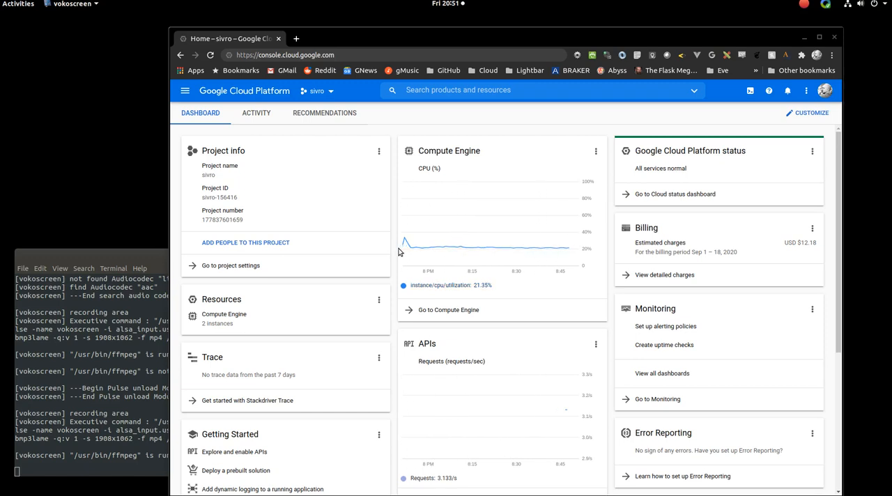
mouse_move(313, 158)
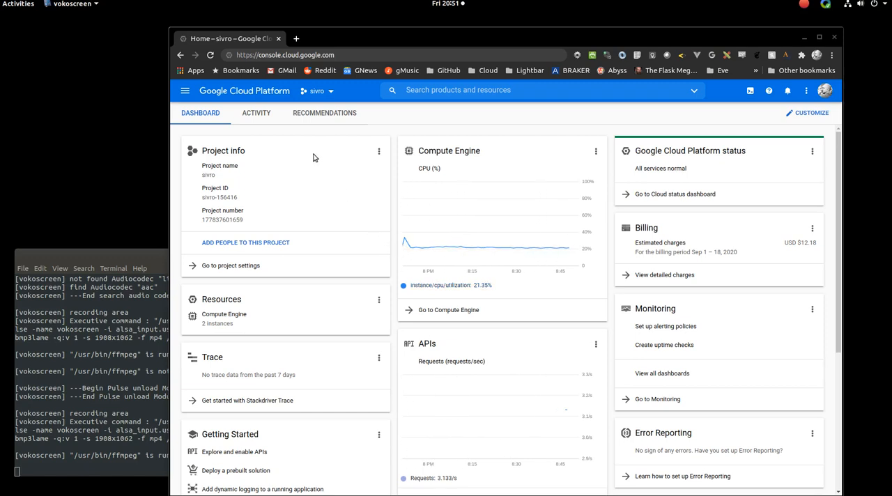
mouse_move(184, 89)
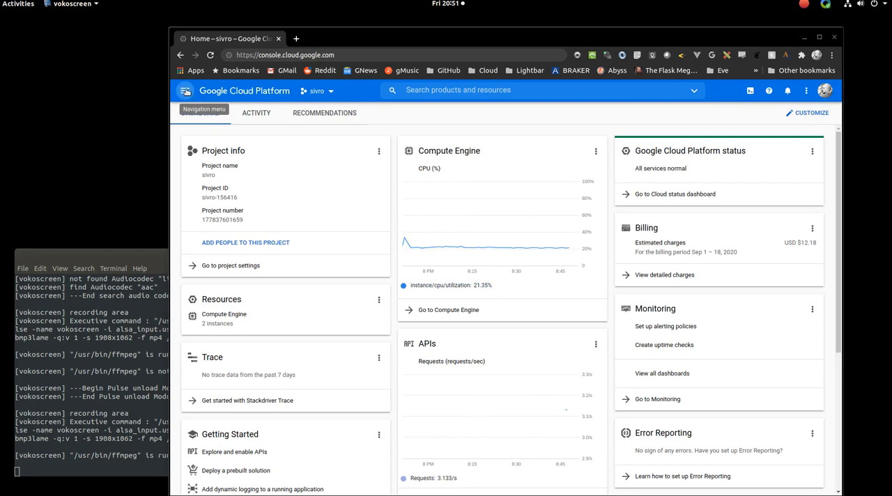
Step: Go to Compute Engine's VM instances list from the Navigation menu
left_click(186, 89)
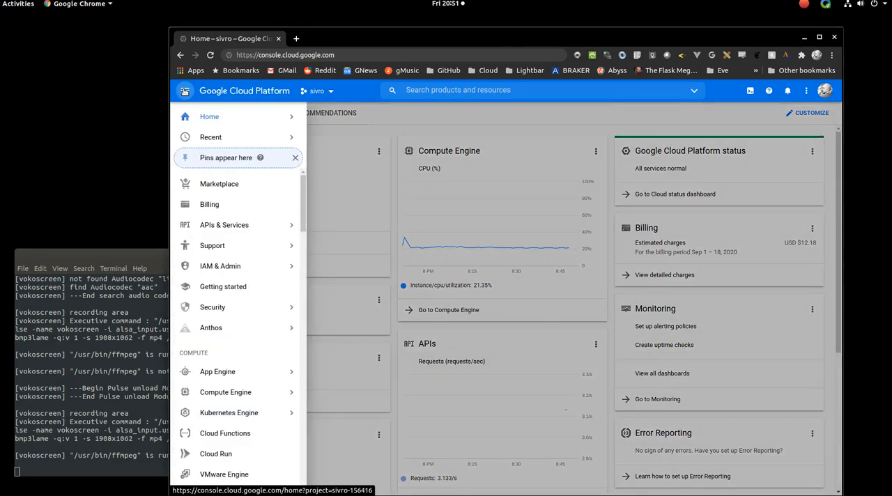
left_click(210, 137)
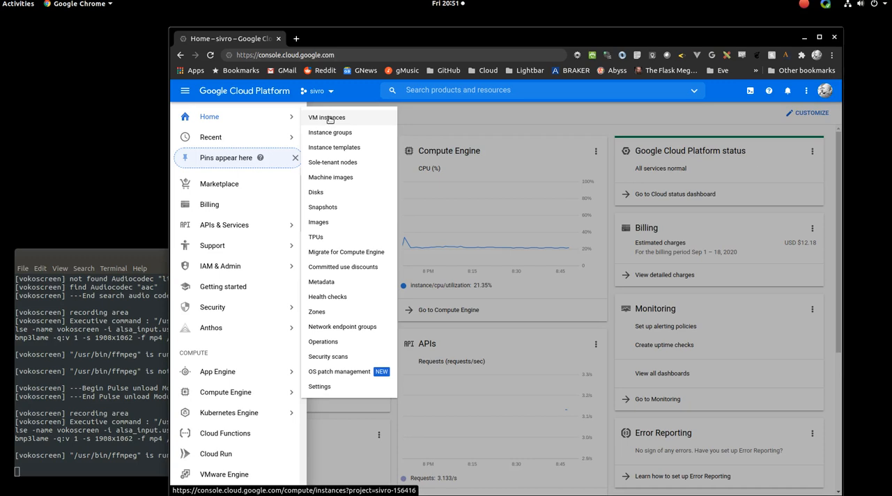
left_click(326, 117)
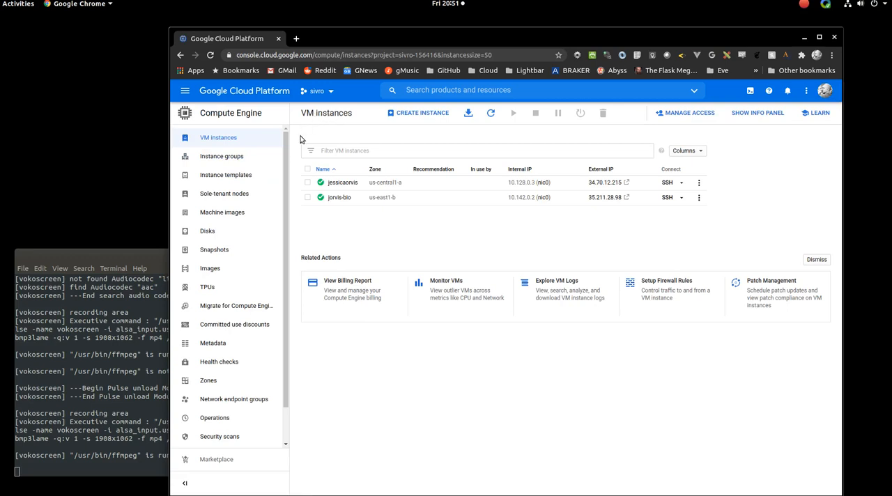
mouse_move(359, 243)
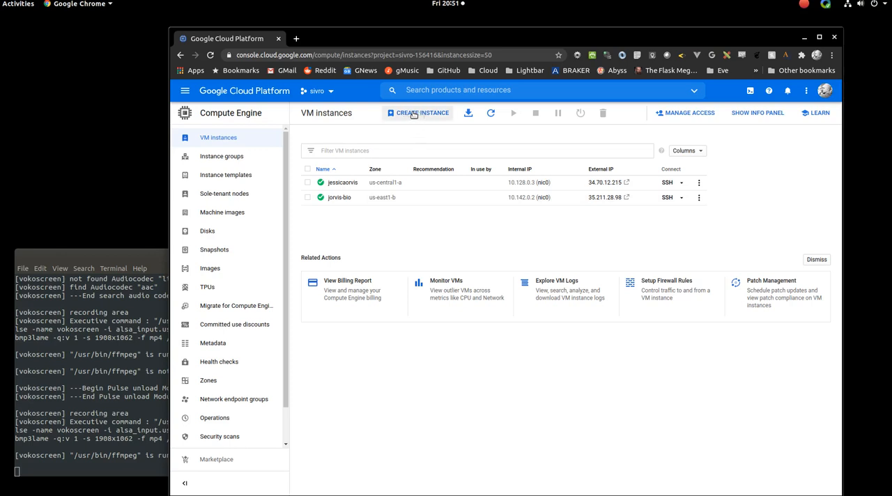
Step: Start a new VM instance and replace its default name with class-demo
left_click(419, 112)
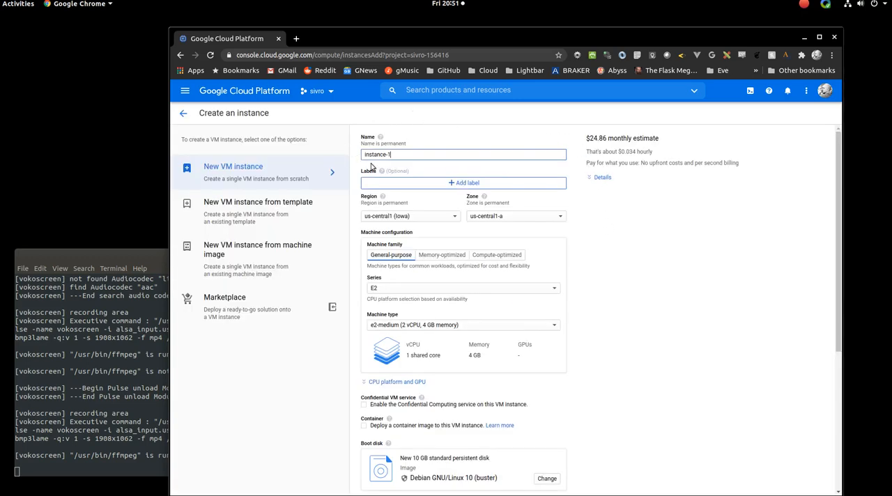
mouse_move(379, 137)
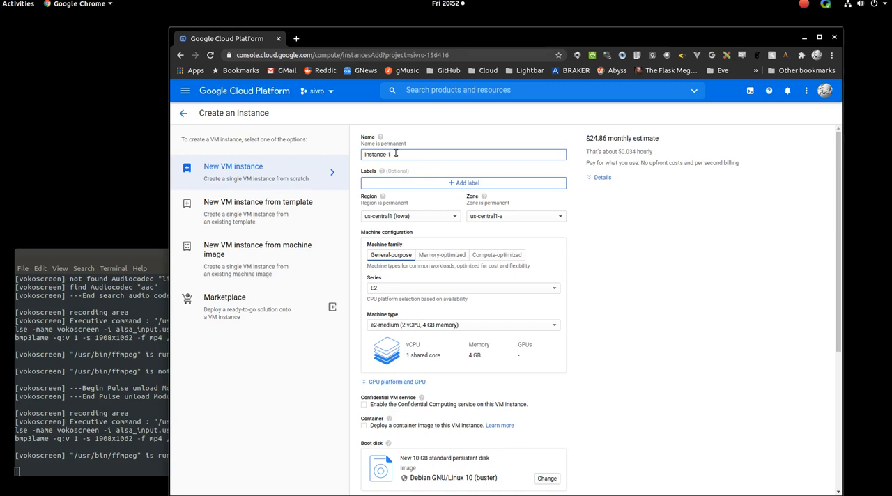
double_click(377, 153)
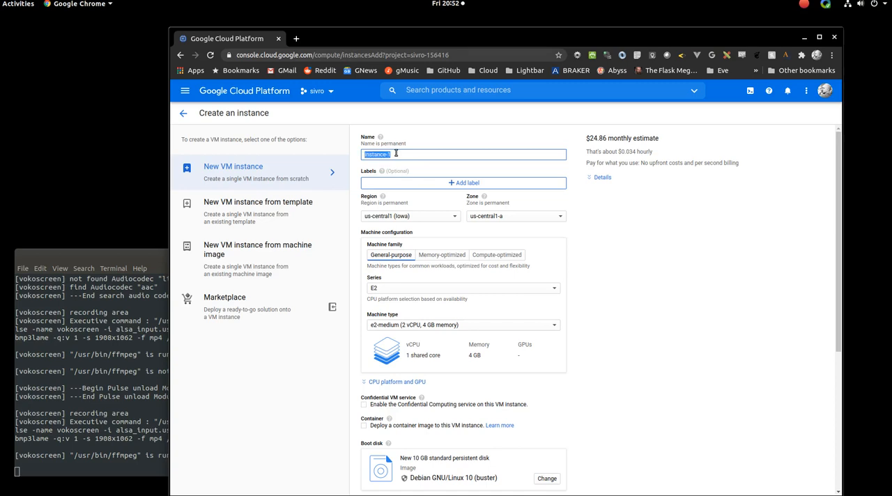
type("class")
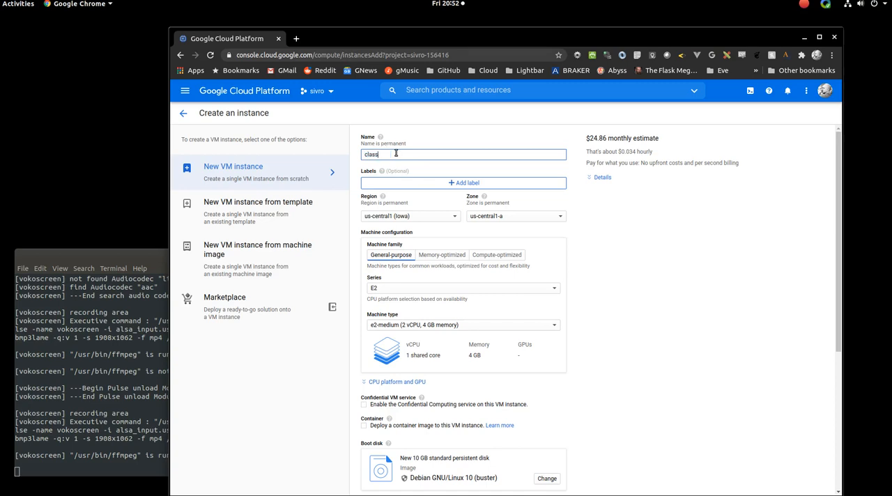
type("-demo")
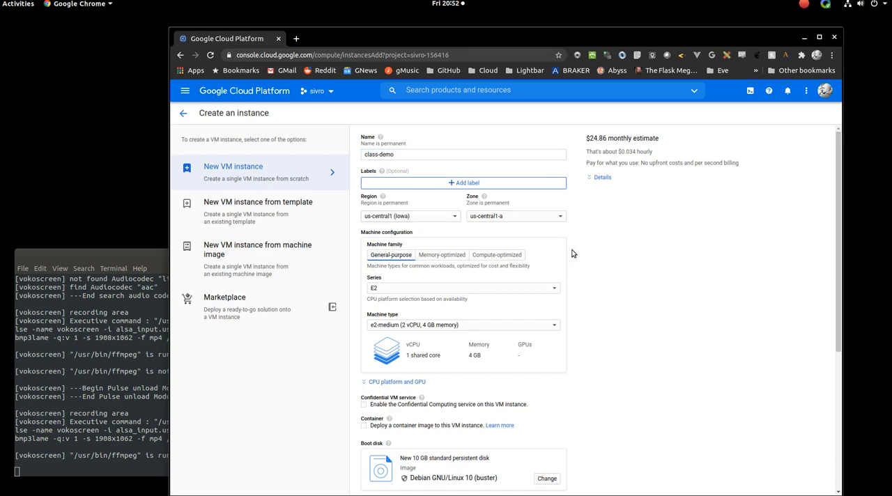
scroll("down", 3)
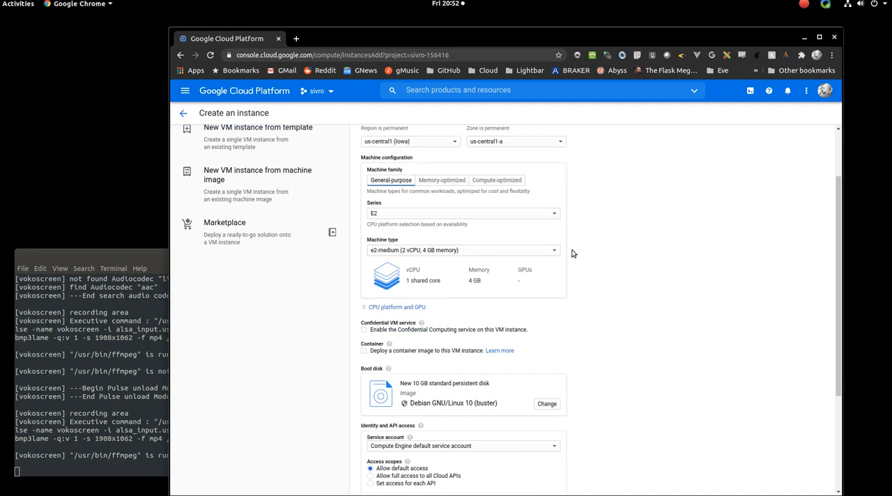
mouse_move(403, 172)
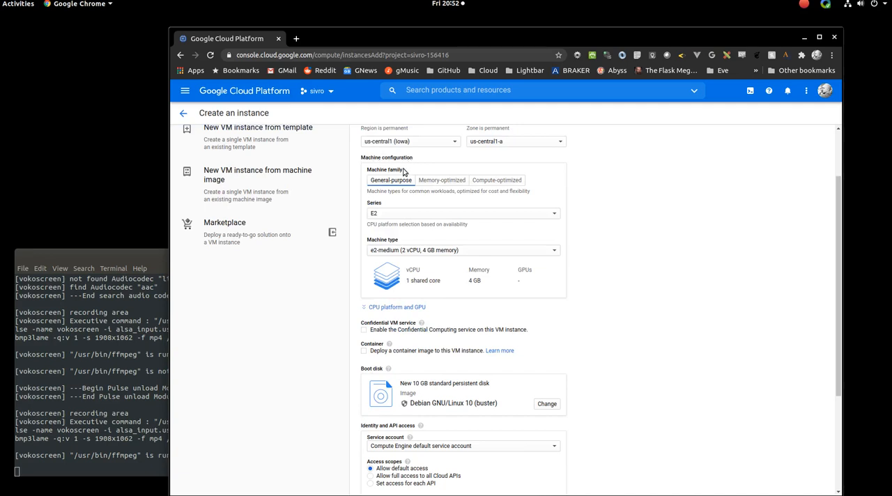
mouse_move(660, 242)
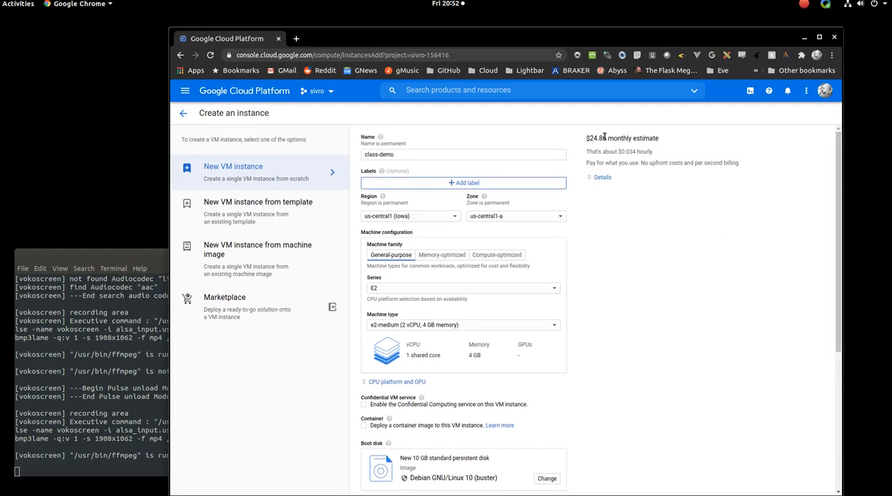
mouse_move(593, 148)
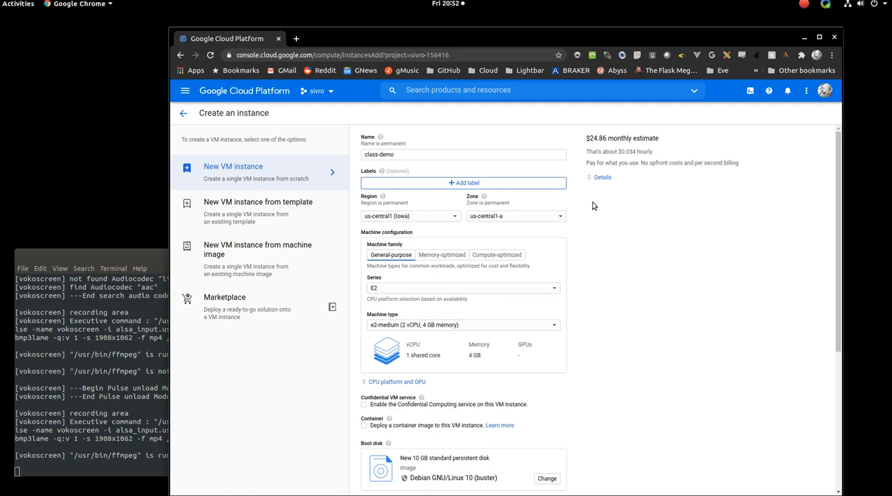
mouse_move(591, 198)
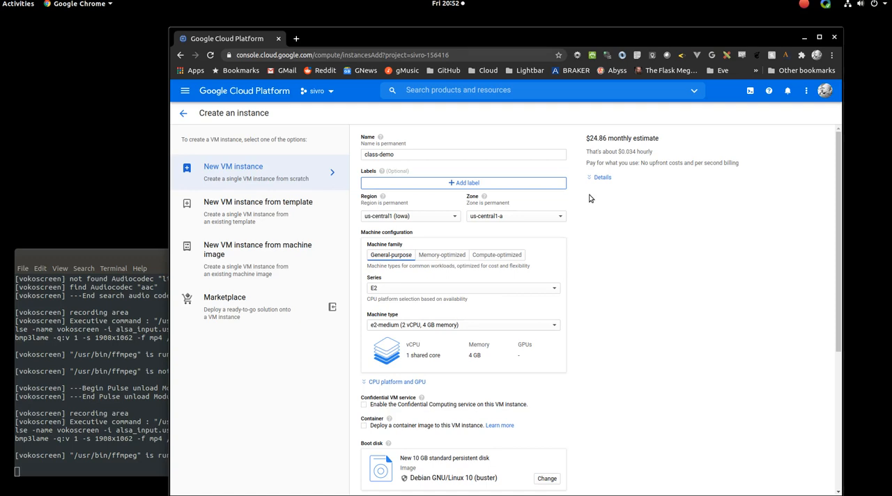
mouse_move(594, 231)
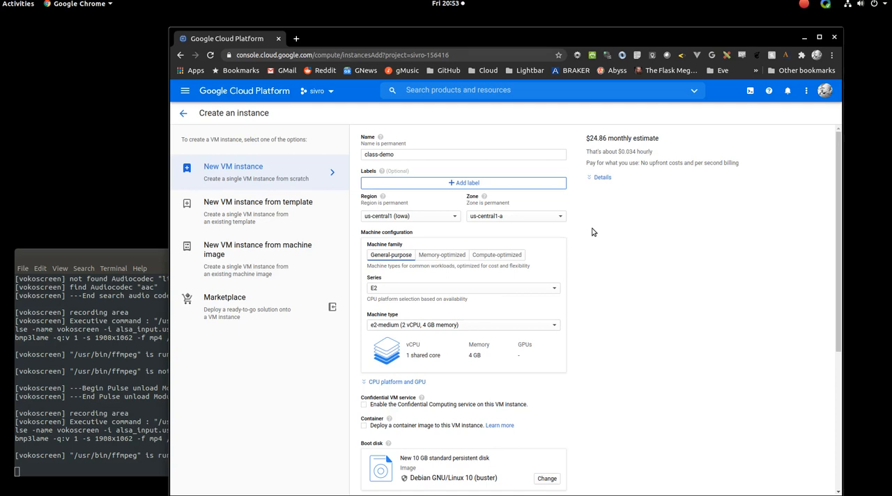
mouse_move(574, 225)
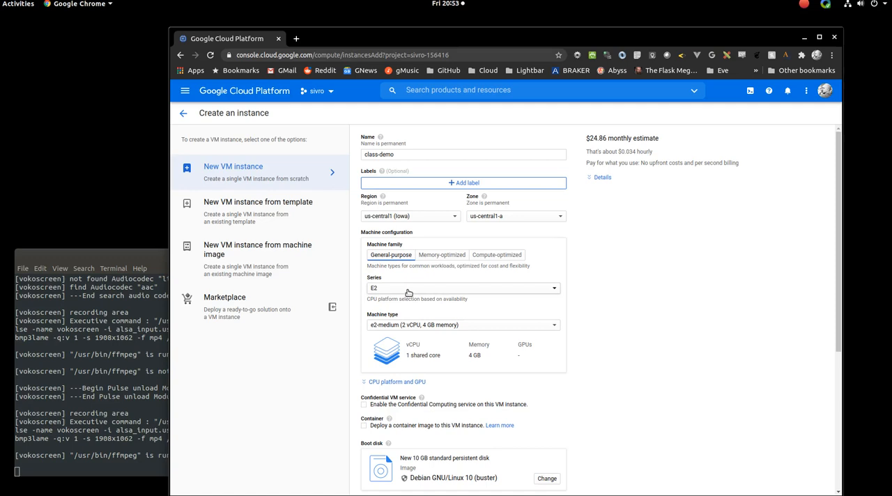
Step: Keep E2 selected as the machine series under Machine configuration
left_click(463, 287)
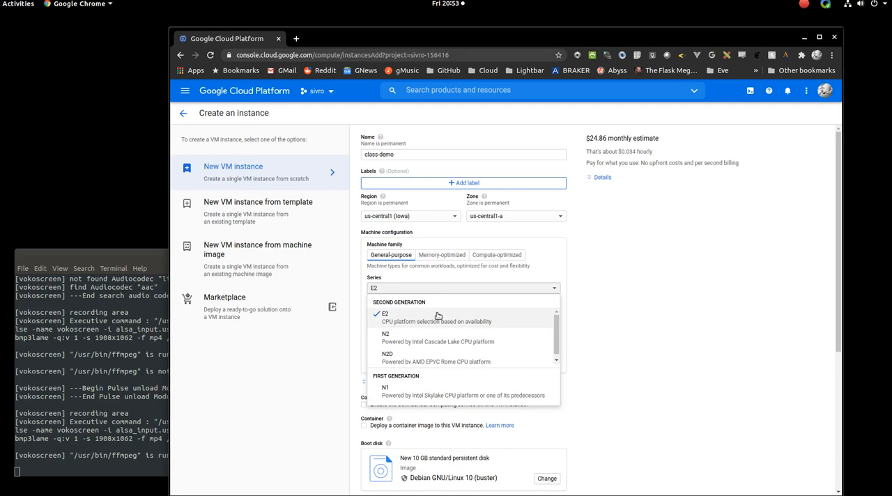
mouse_move(418, 318)
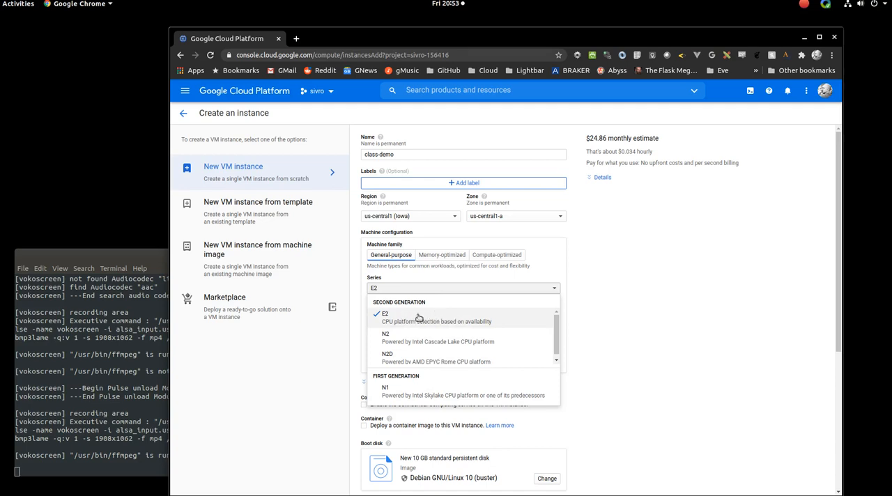
left_click(385, 314)
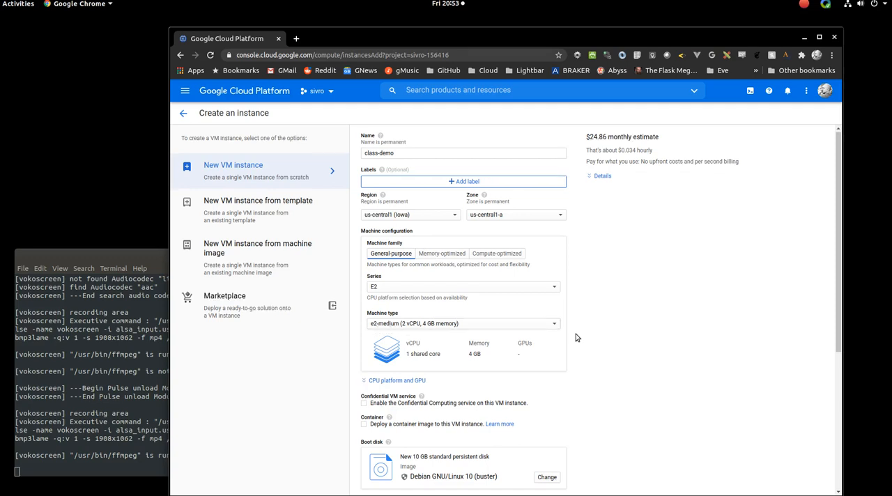
Step: Browse the machine type presets and choose Custom (2 vCPU, 4 GB)
scroll("down", 3)
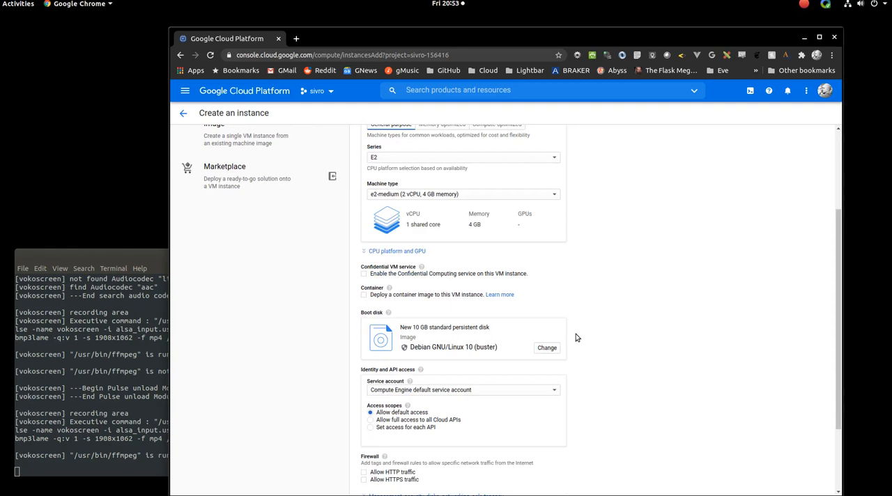
mouse_move(450, 203)
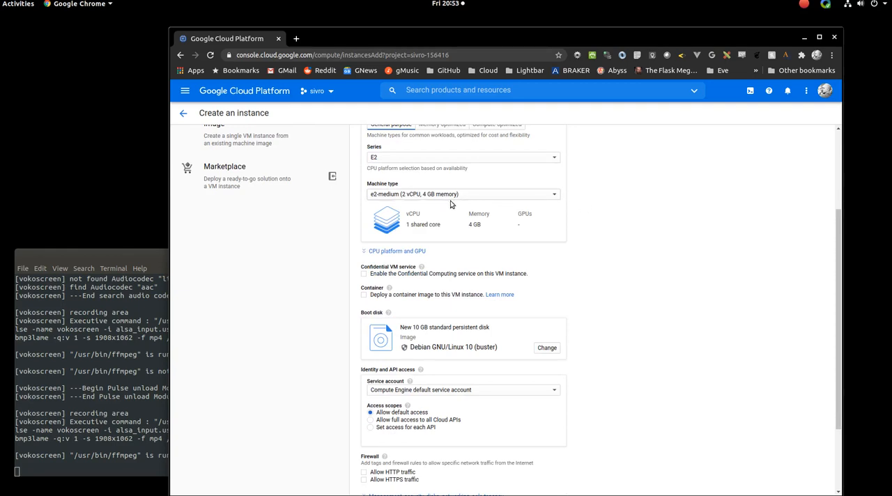
left_click(462, 193)
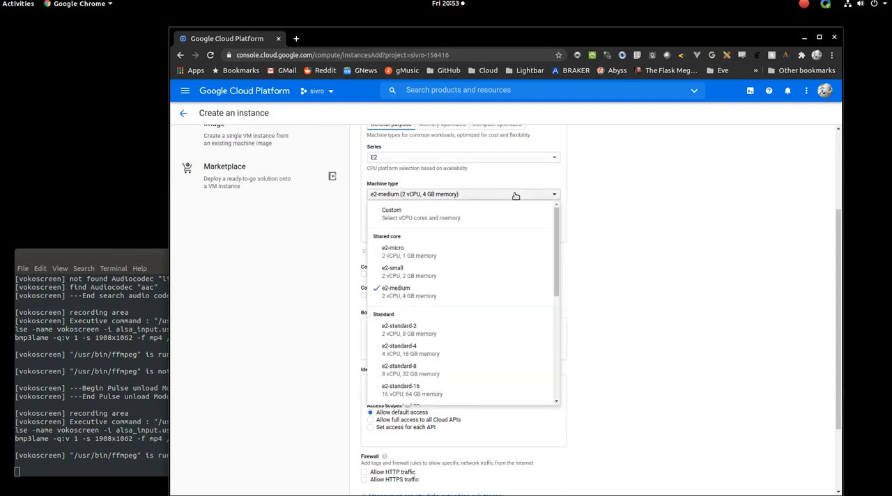
mouse_move(416, 248)
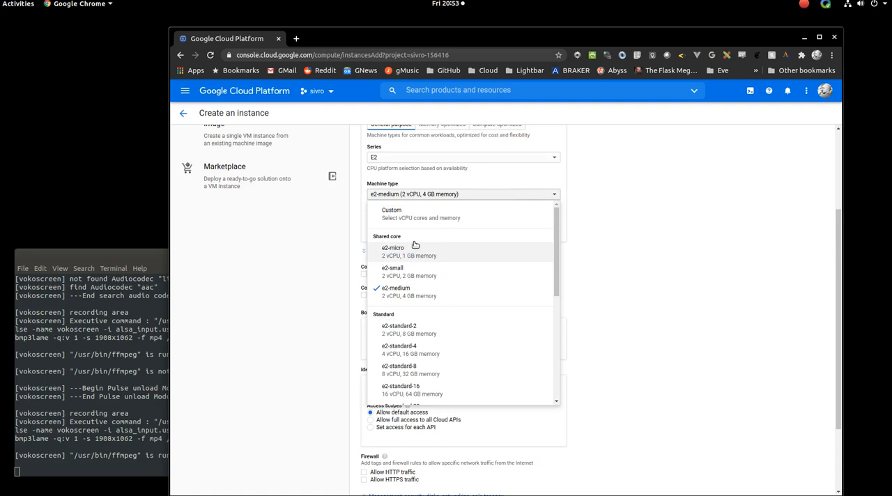
mouse_move(397, 299)
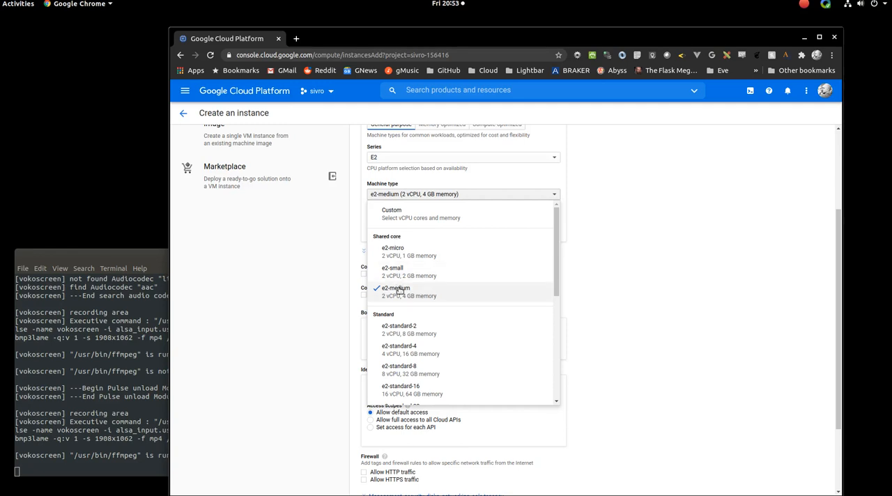
mouse_move(398, 272)
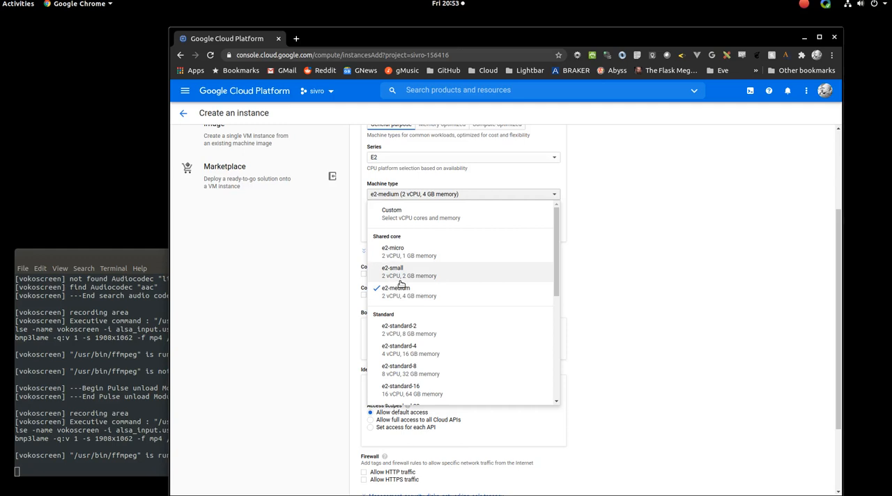
mouse_move(424, 333)
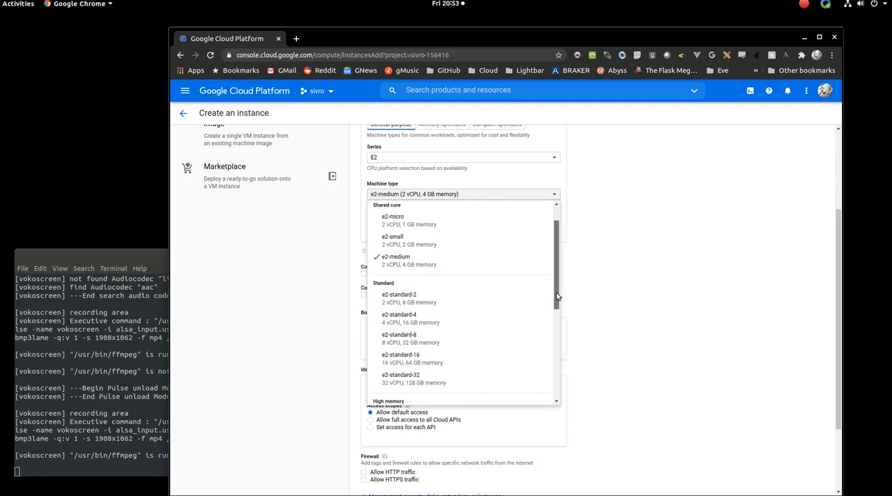
mouse_move(399, 320)
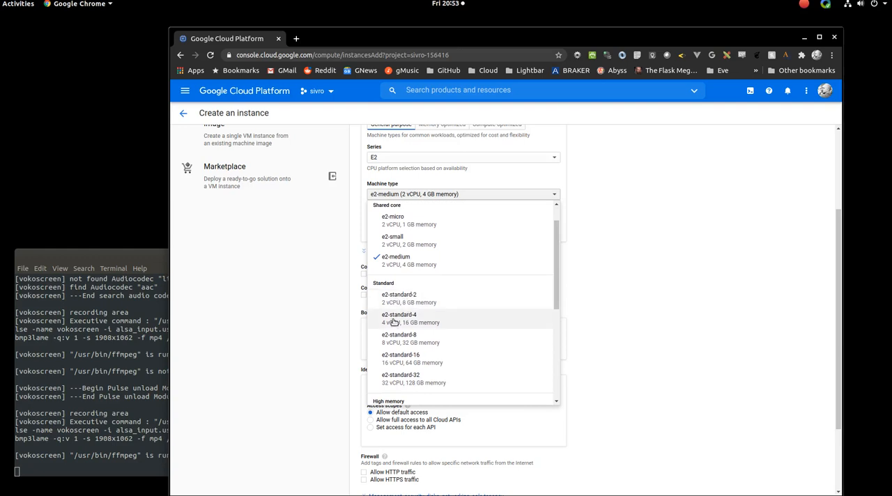
mouse_move(410, 324)
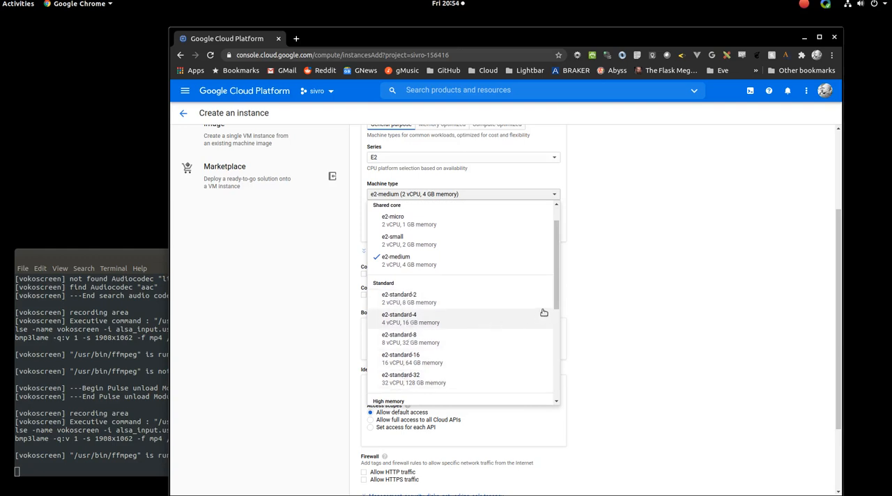
scroll("down", 3)
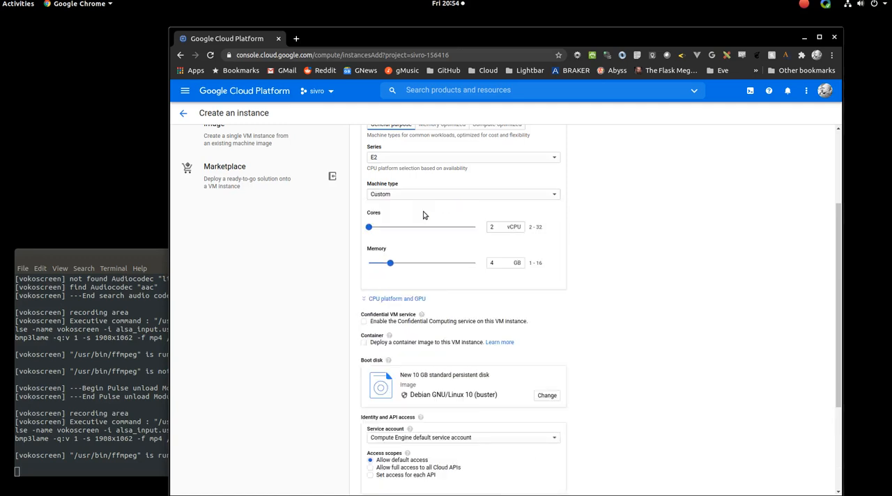
mouse_move(368, 226)
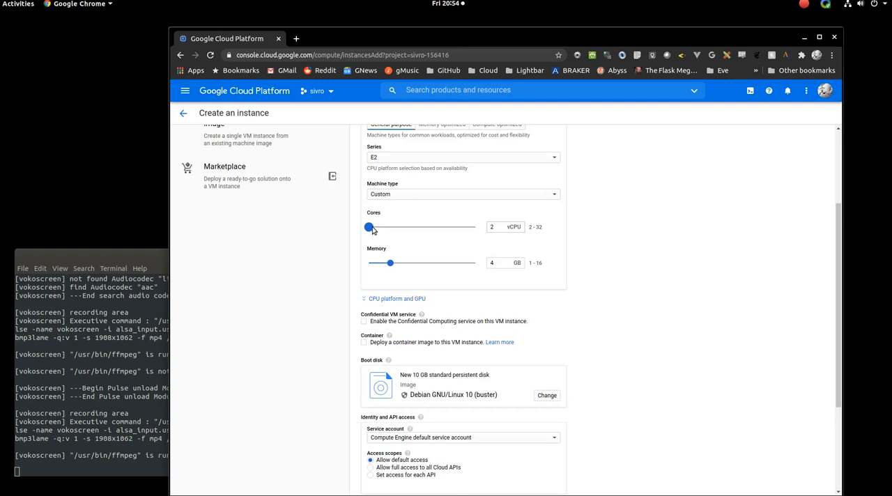
Step: Adjust the Cores and Memory sliders to end at 2 vCPU and 8 GB
left_click_drag(368, 227, 390, 227)
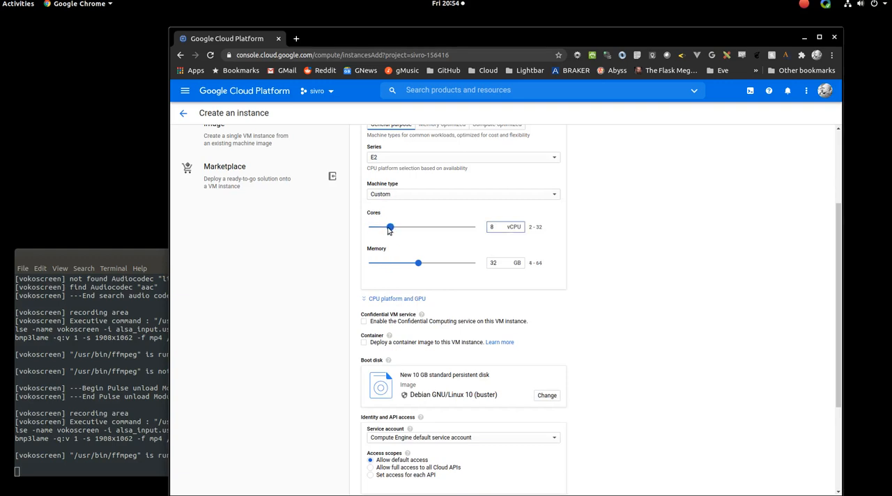
left_click_drag(419, 262, 390, 262)
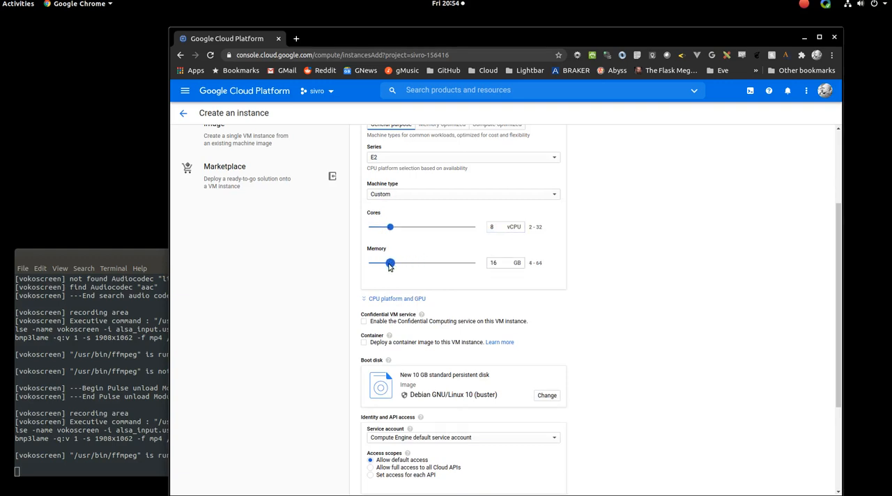
left_click_drag(390, 262, 382, 262)
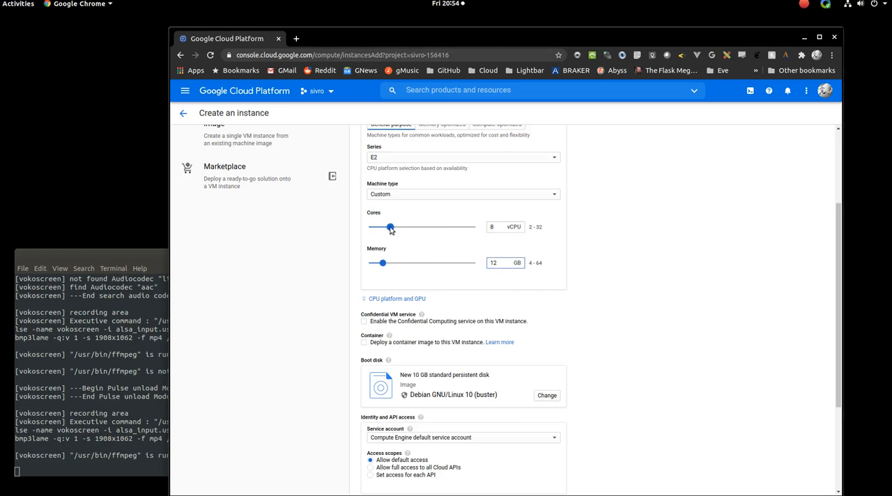
left_click_drag(390, 225, 382, 226)
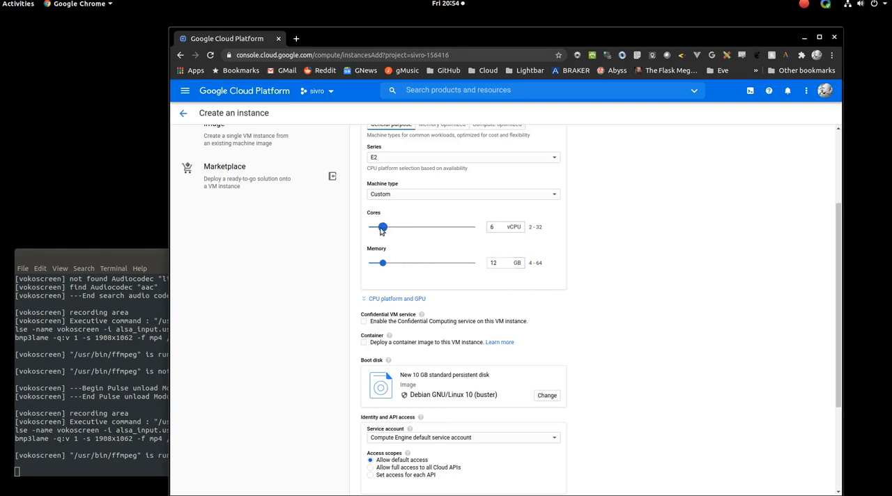
left_click_drag(382, 226, 370, 226)
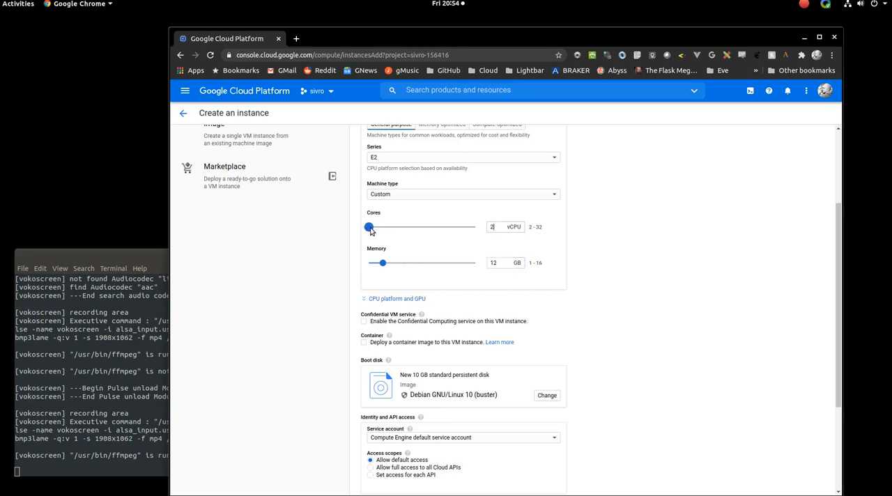
left_click_drag(382, 262, 448, 262)
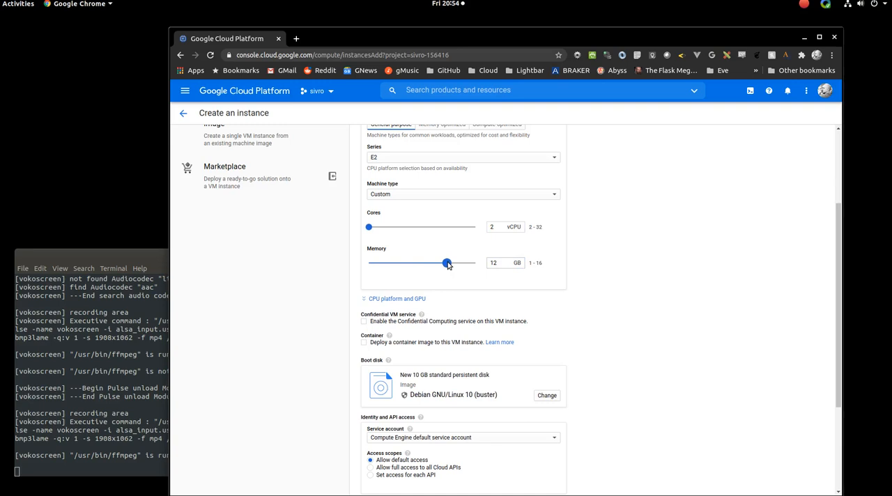
left_click_drag(446, 262, 424, 262)
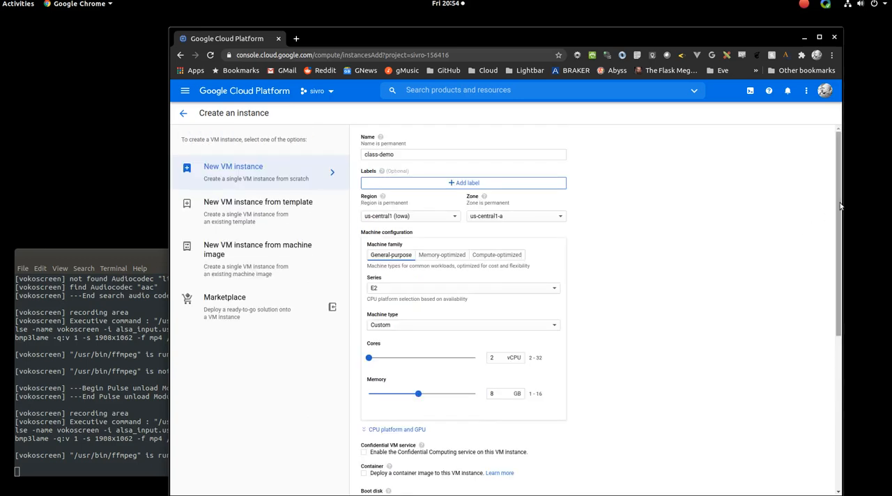
scroll("down", 3)
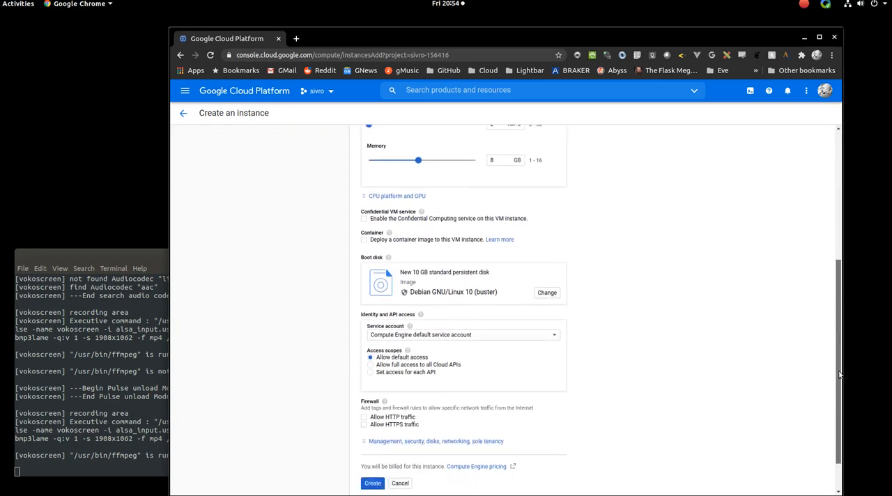
scroll("up", 3)
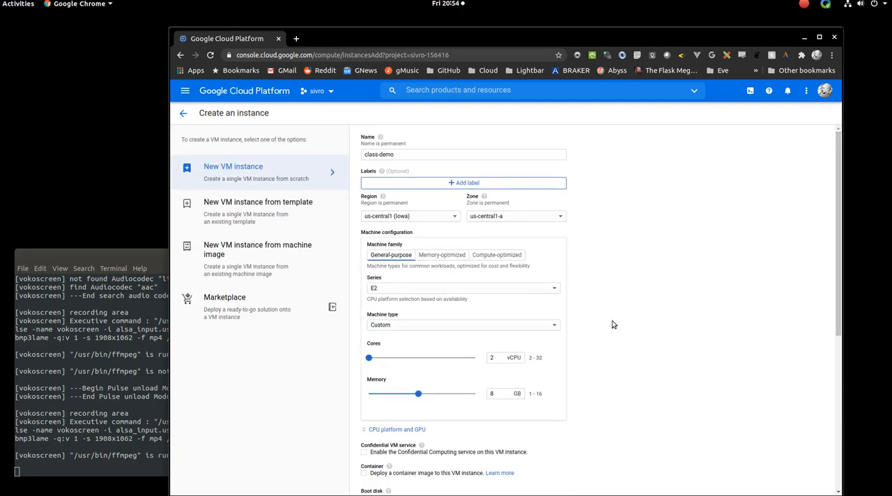
mouse_move(823, 232)
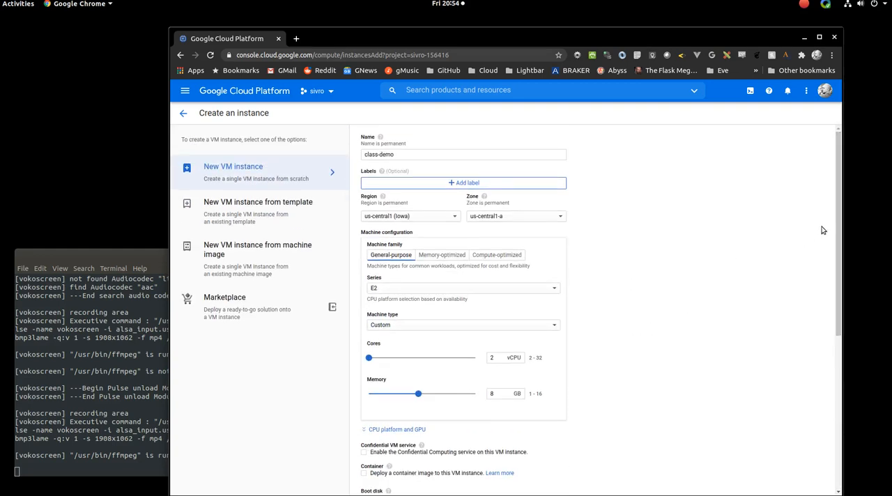
scroll("down", 3)
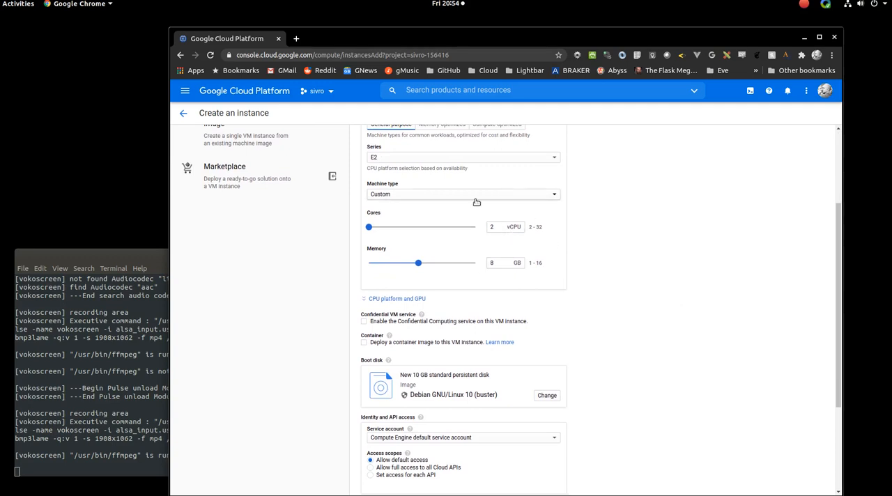
Step: Choose the e2-standard-2 machine type and bring up the boot disk options
left_click(463, 194)
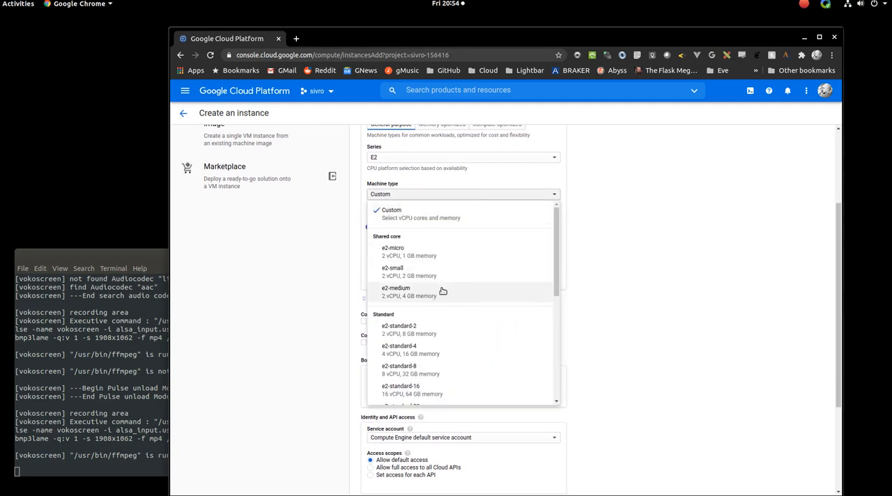
mouse_move(396, 333)
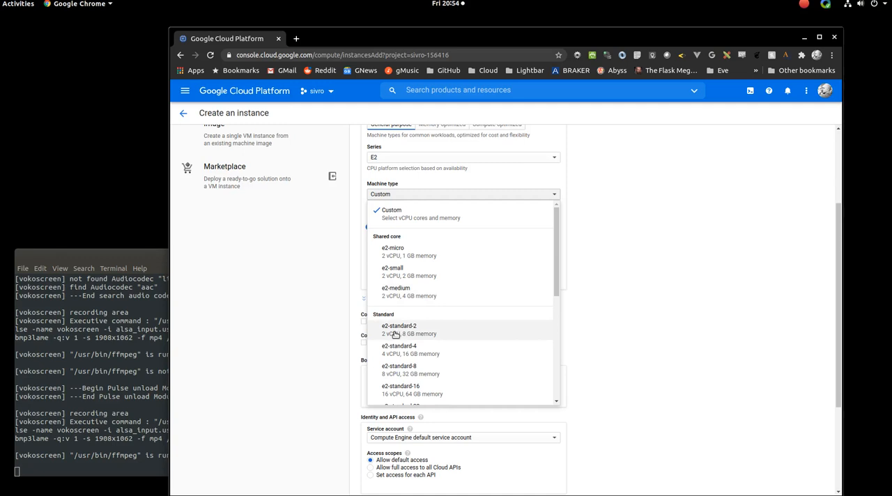
left_click(399, 326)
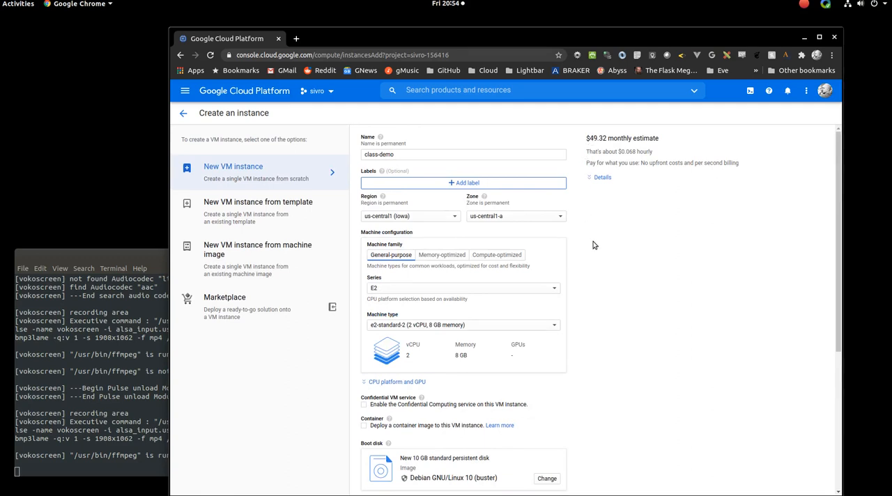
scroll("down", 3)
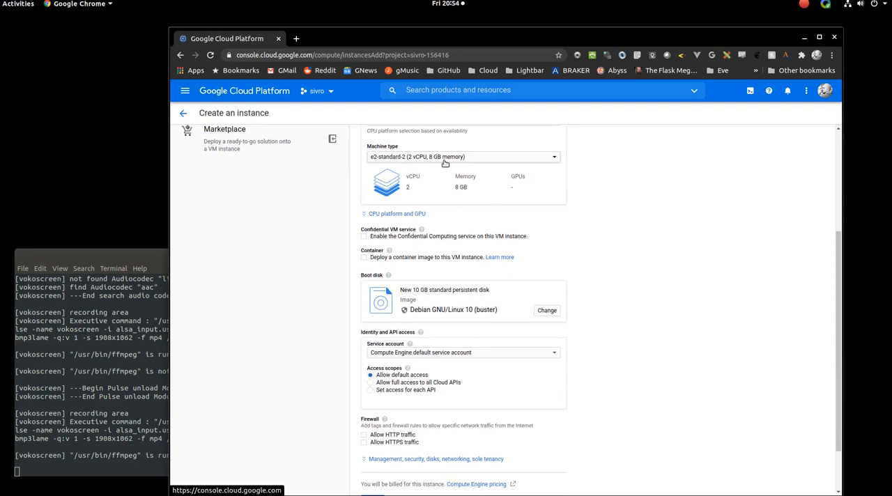
mouse_move(418, 160)
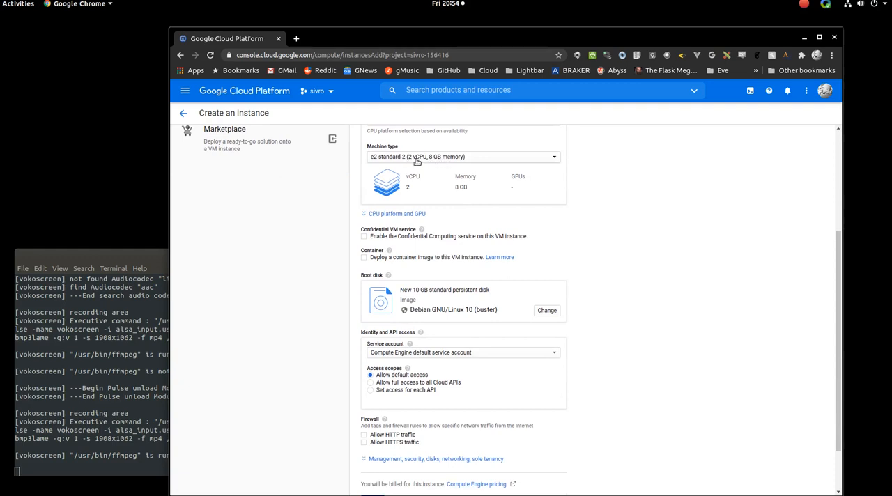
mouse_move(415, 162)
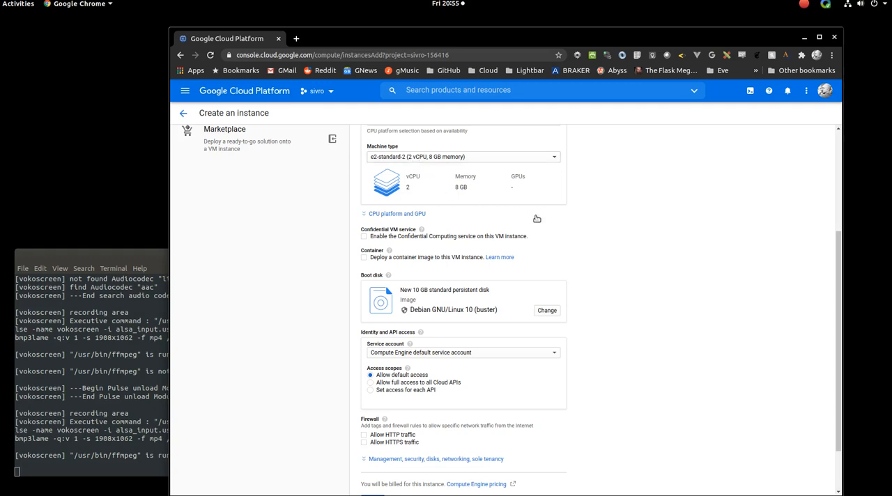
mouse_move(579, 222)
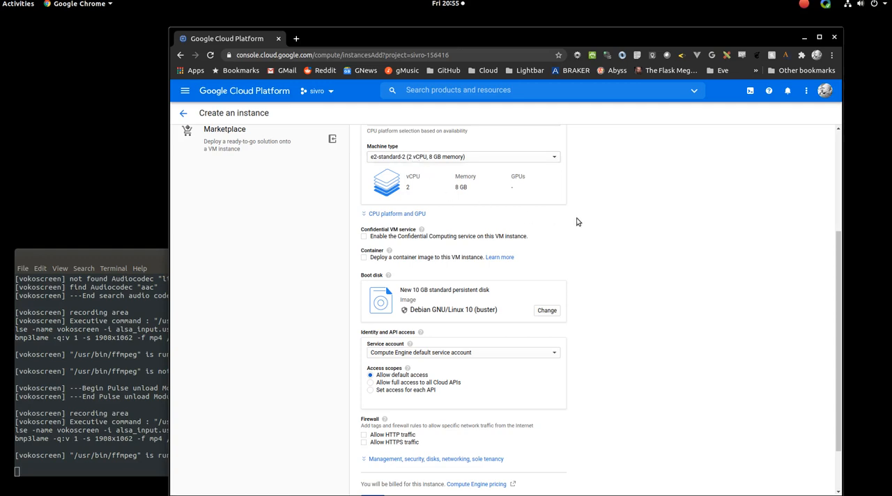
scroll("down", 3)
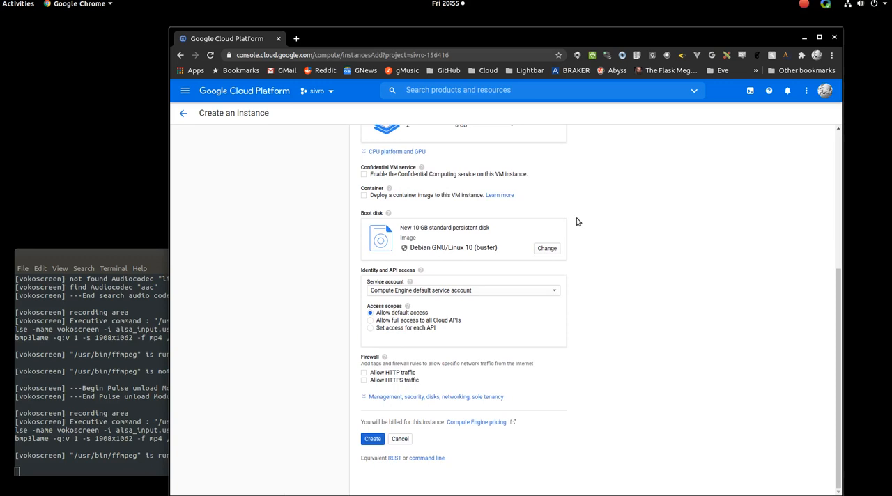
mouse_move(437, 240)
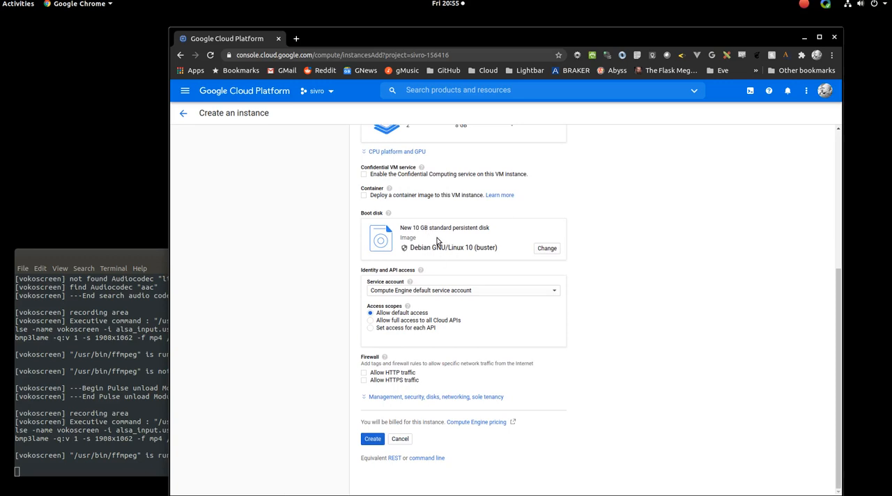
mouse_move(430, 249)
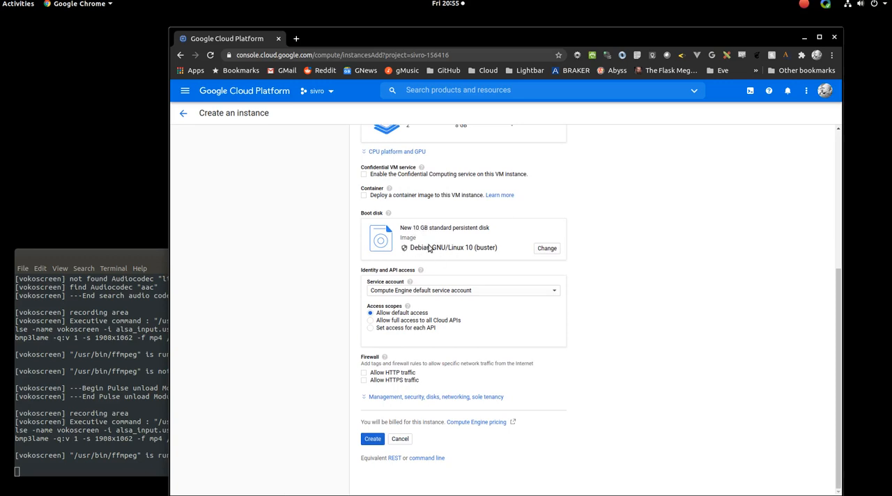
left_click(546, 248)
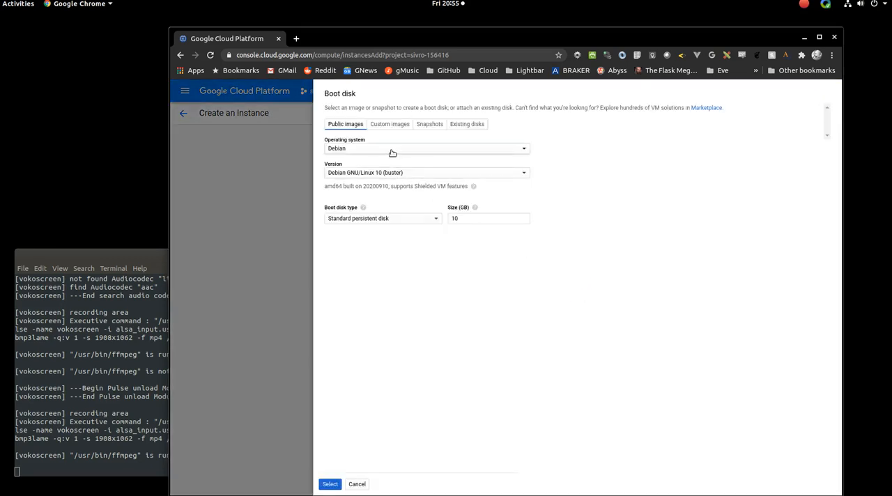
Step: Set the boot disk operating system to Ubuntu, version Ubuntu 18.04 LTS Minimal
left_click(427, 148)
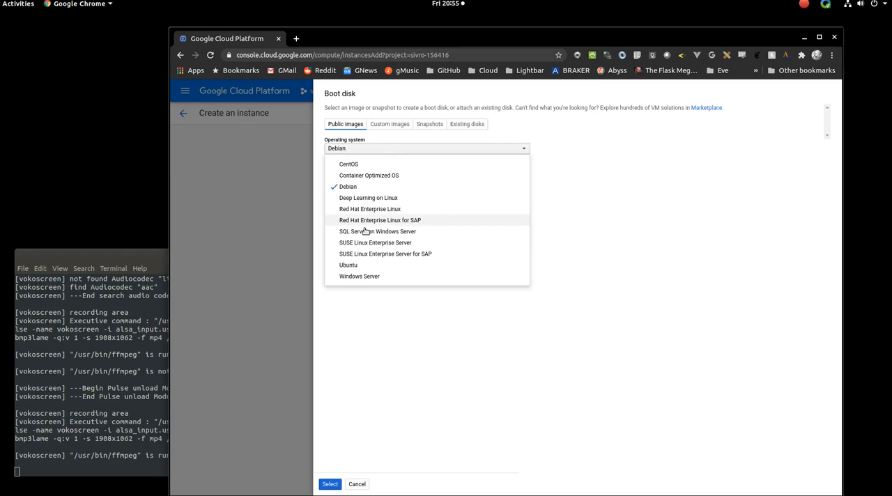
mouse_move(370, 209)
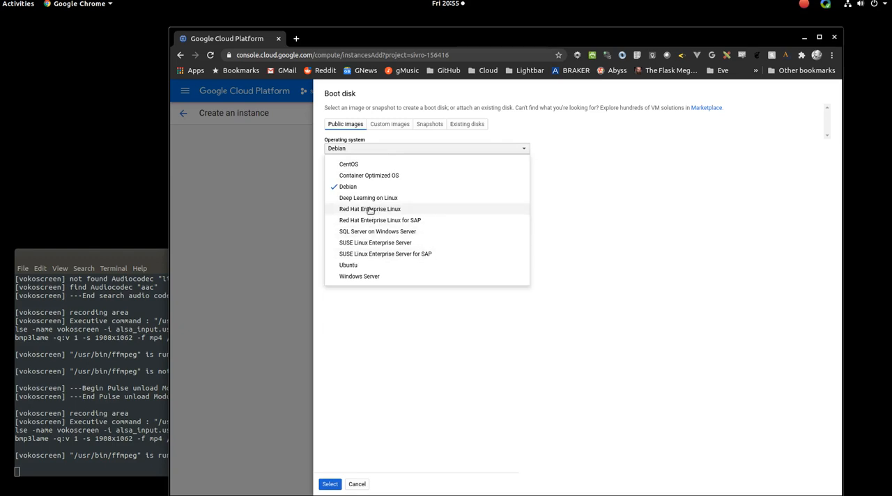
mouse_move(361, 267)
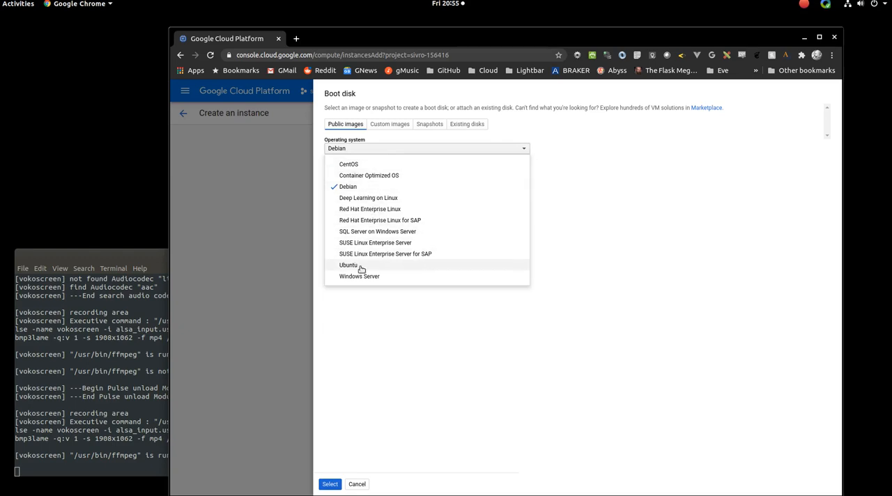
left_click(348, 265)
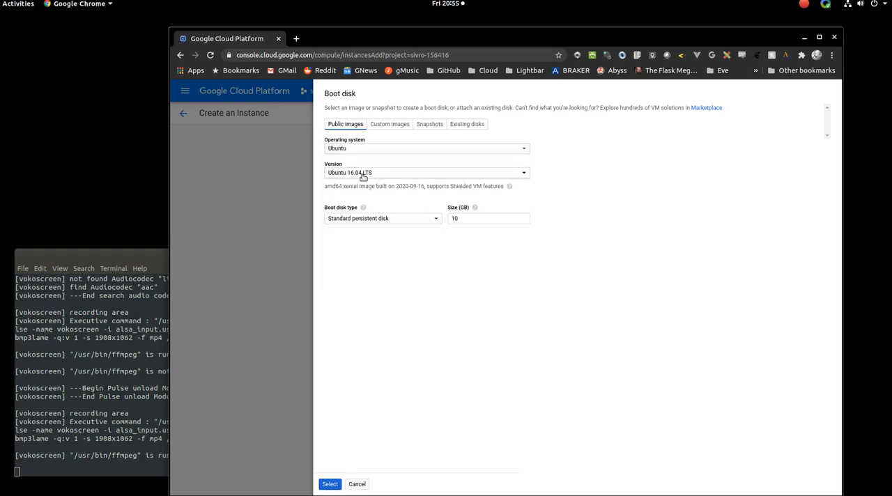
left_click(426, 173)
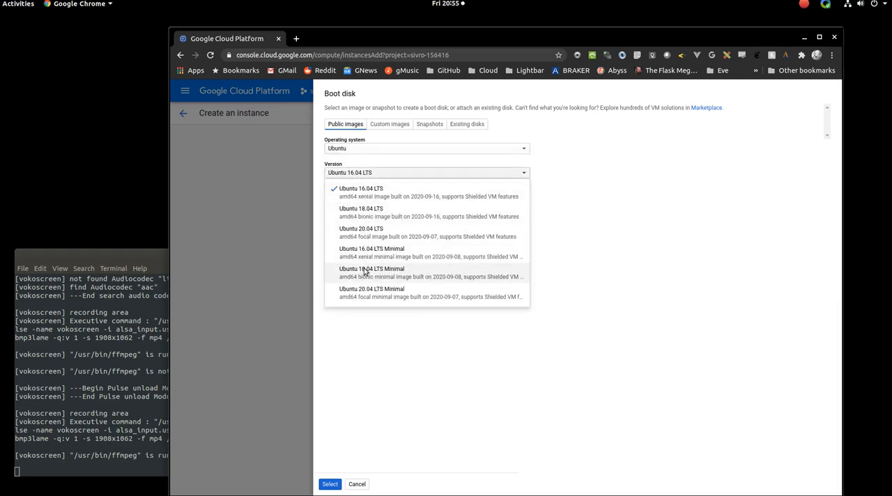
left_click(371, 273)
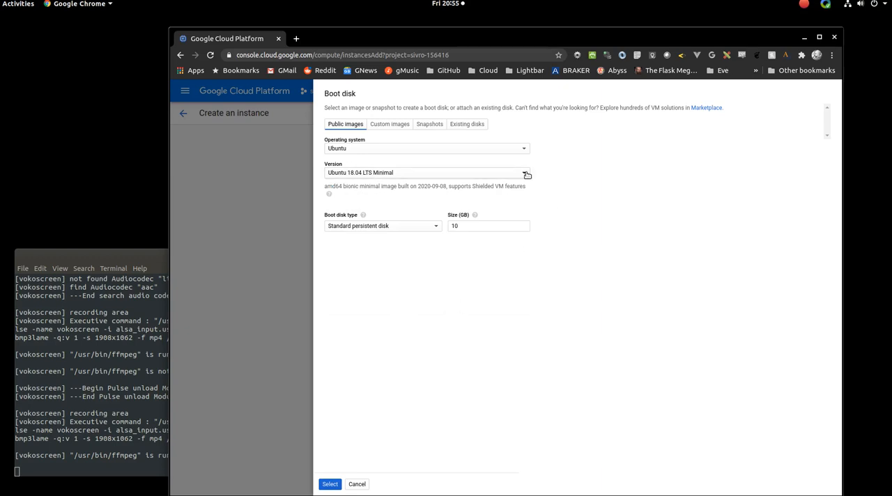
left_click(427, 173)
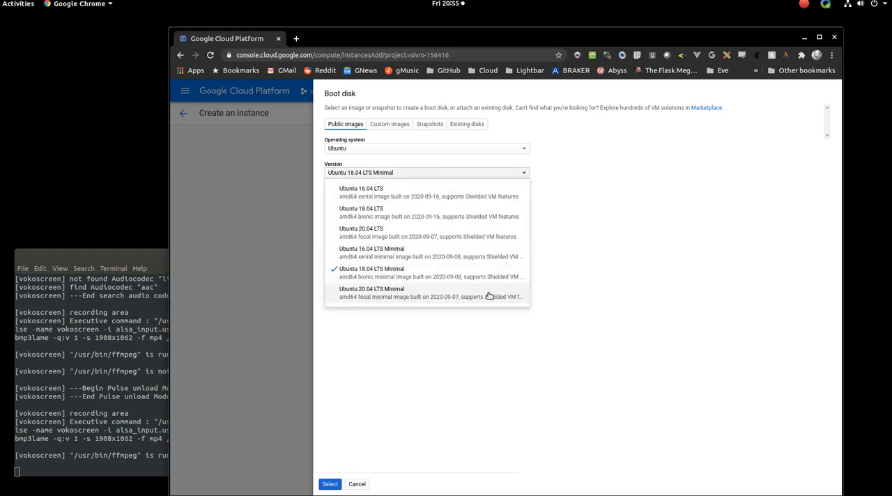
mouse_move(376, 267)
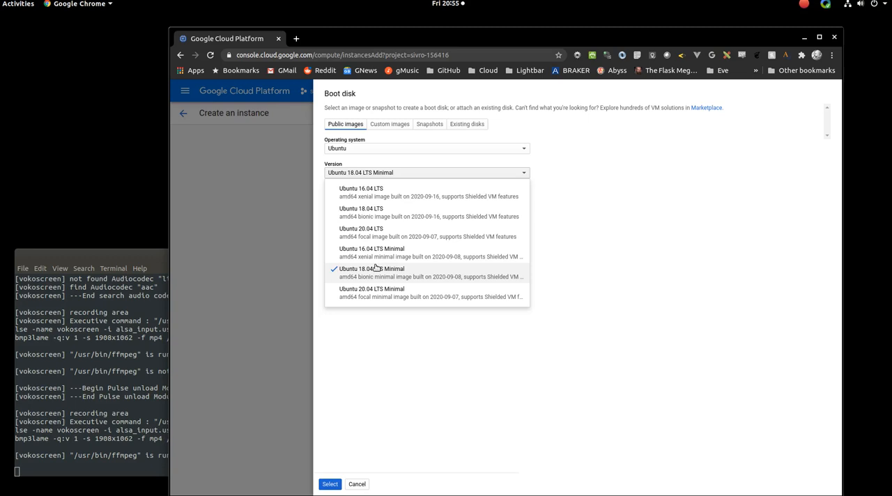
left_click(371, 269)
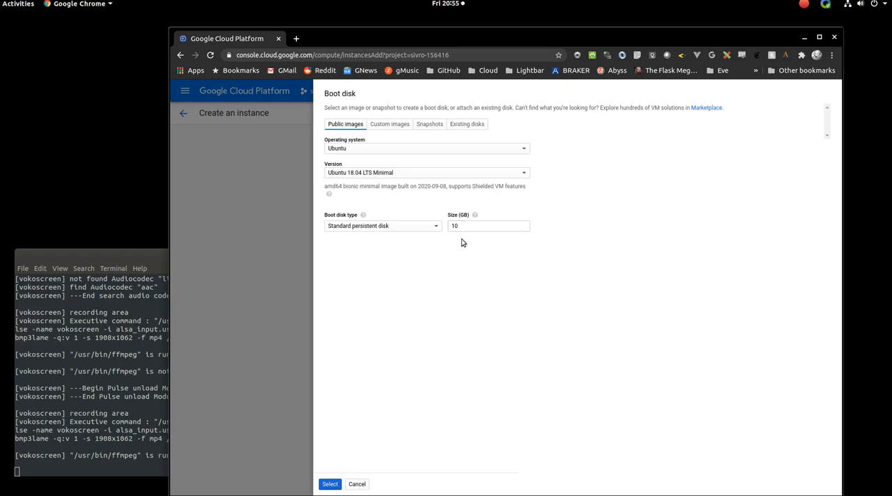
mouse_move(497, 218)
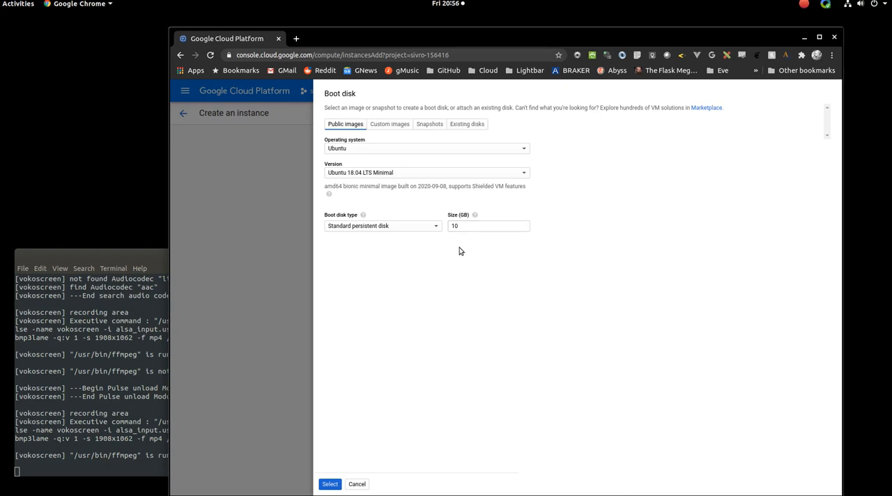
mouse_move(434, 184)
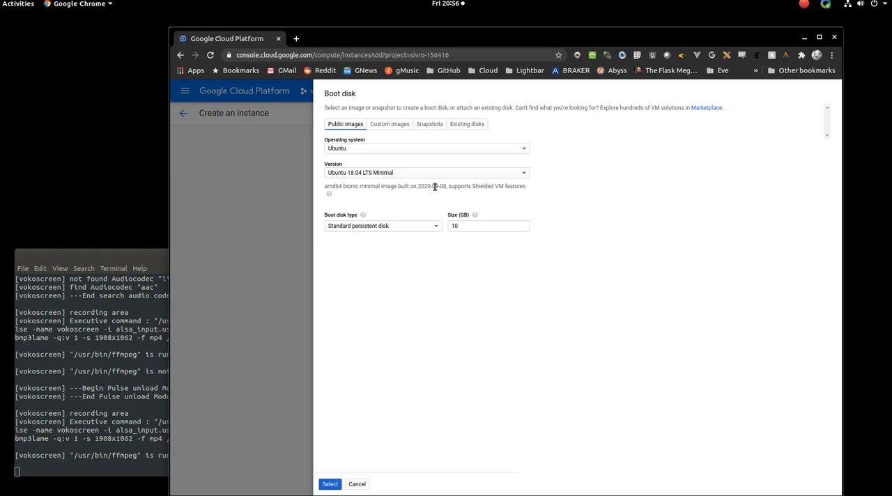
Step: Enter a 300 GB boot disk size and keep the standard persistent disk type
left_click(488, 226)
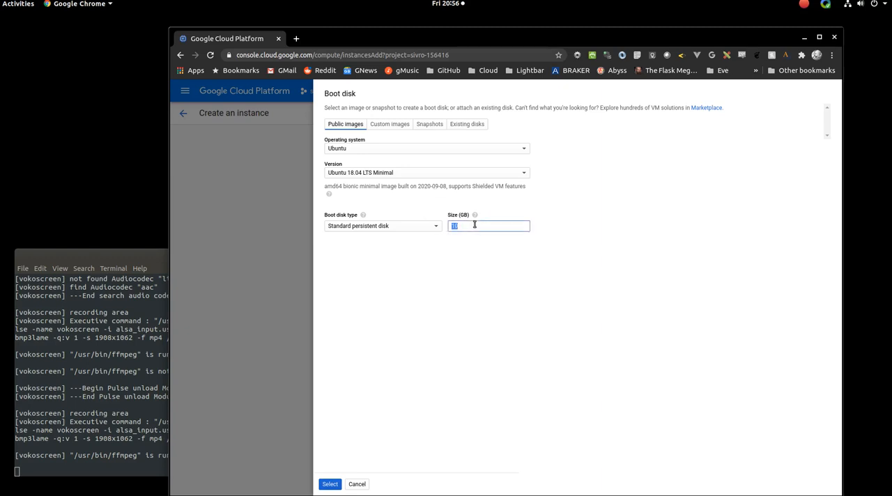
type("300")
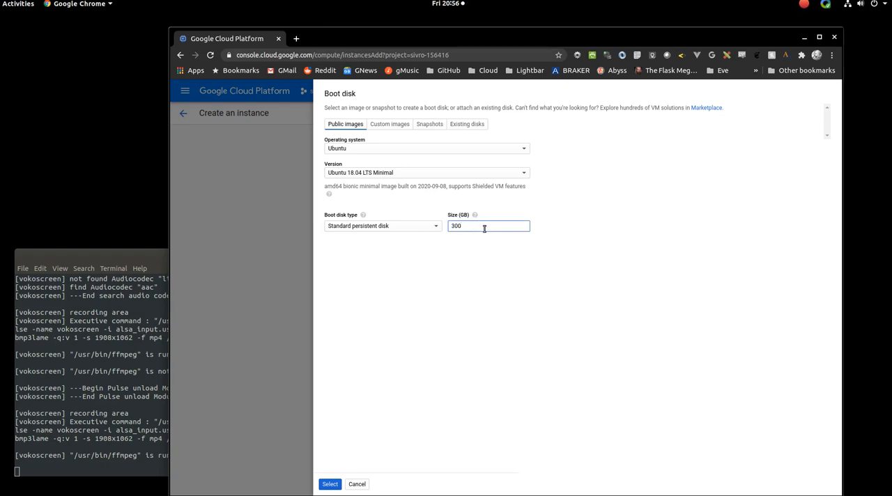
mouse_move(474, 215)
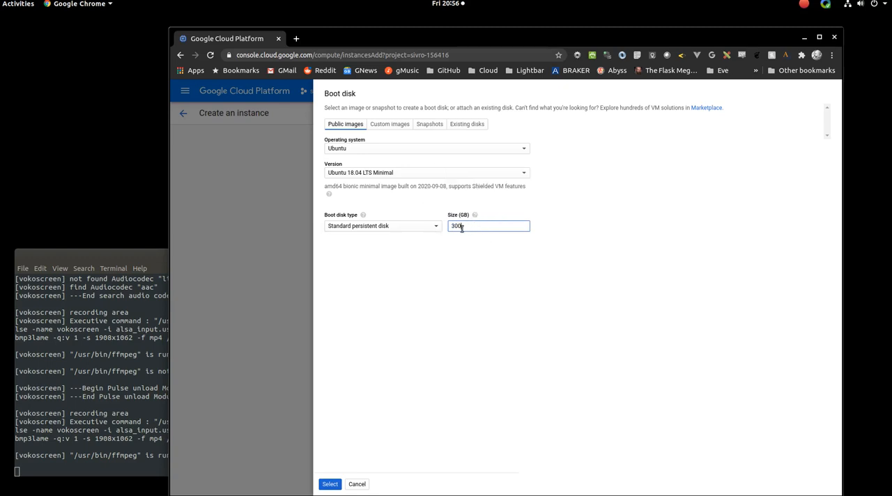
mouse_move(484, 265)
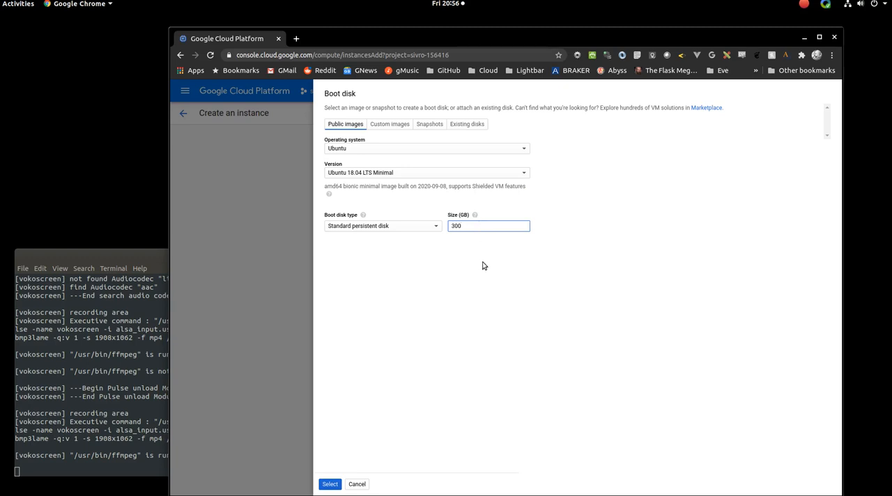
mouse_move(457, 219)
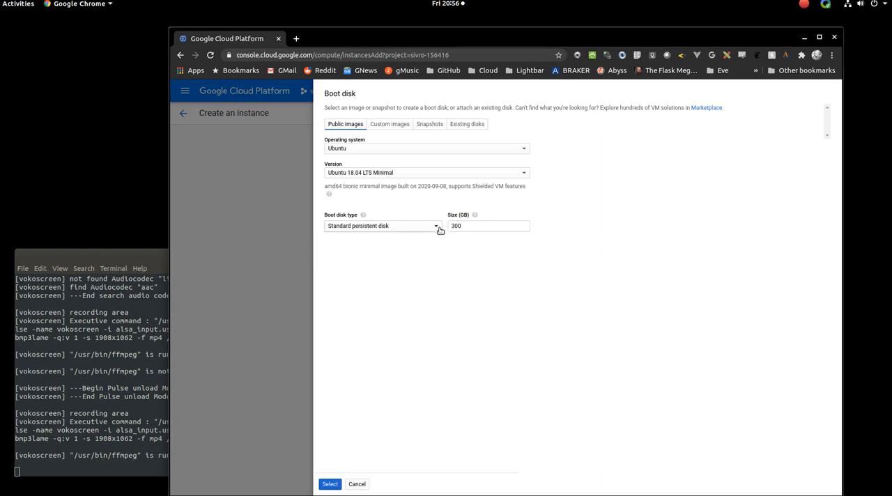
left_click(382, 226)
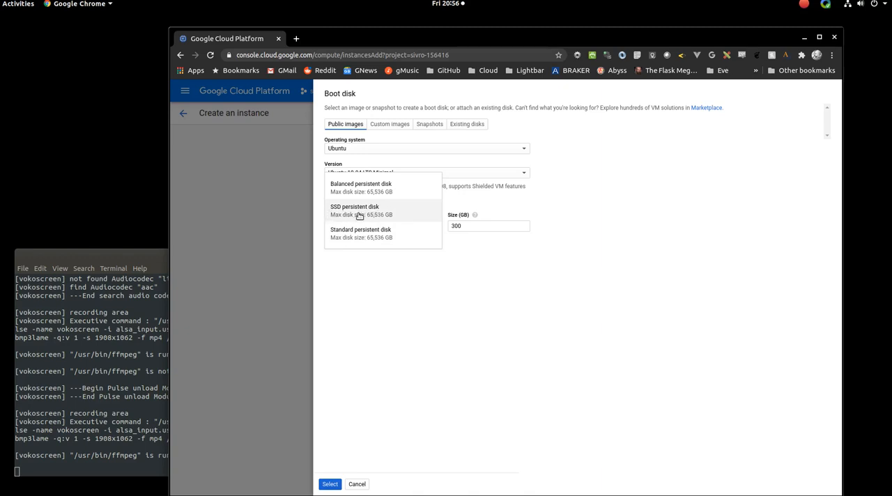
mouse_move(382, 214)
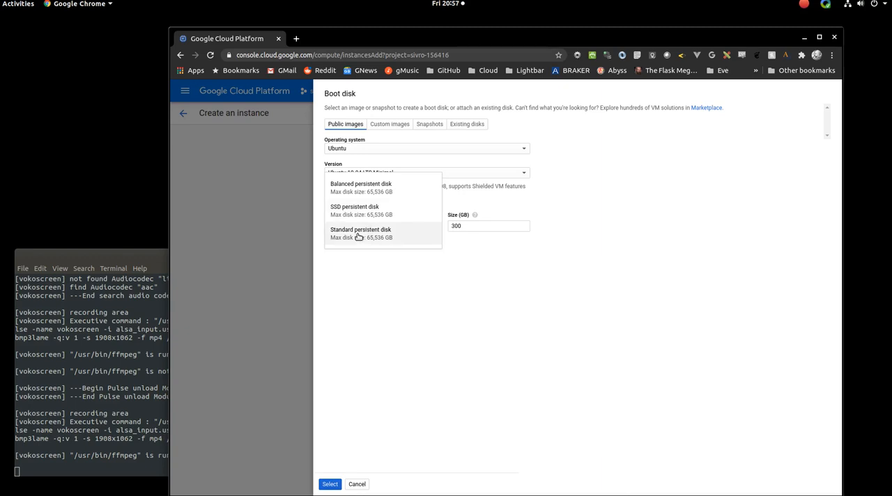
left_click(360, 234)
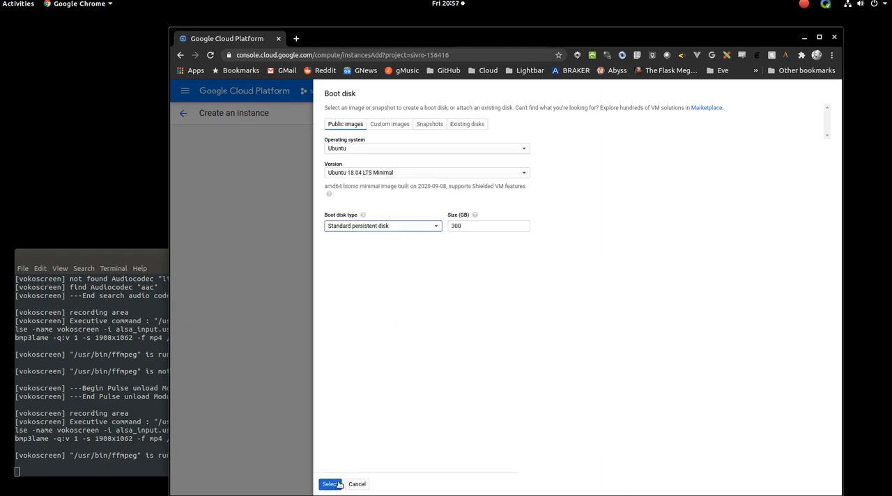
Step: Confirm the boot disk, then enable full Cloud API access and HTTP/HTTPS traffic
left_click(331, 485)
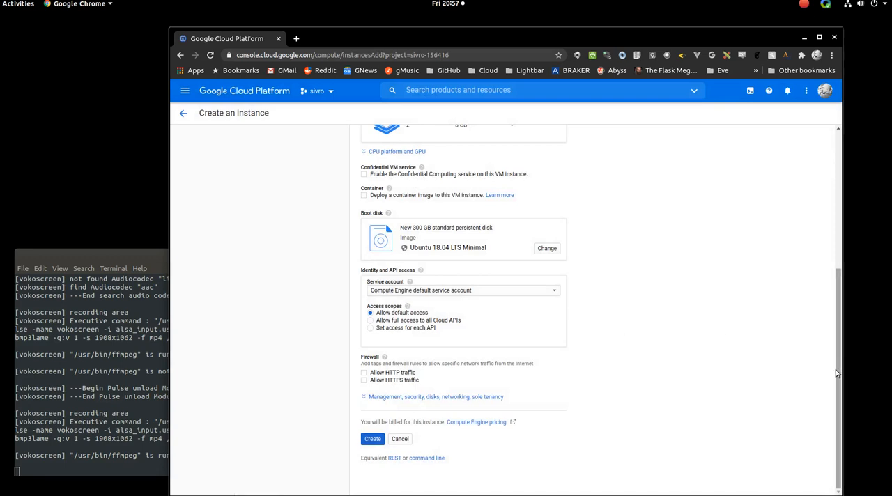
scroll("up", 3)
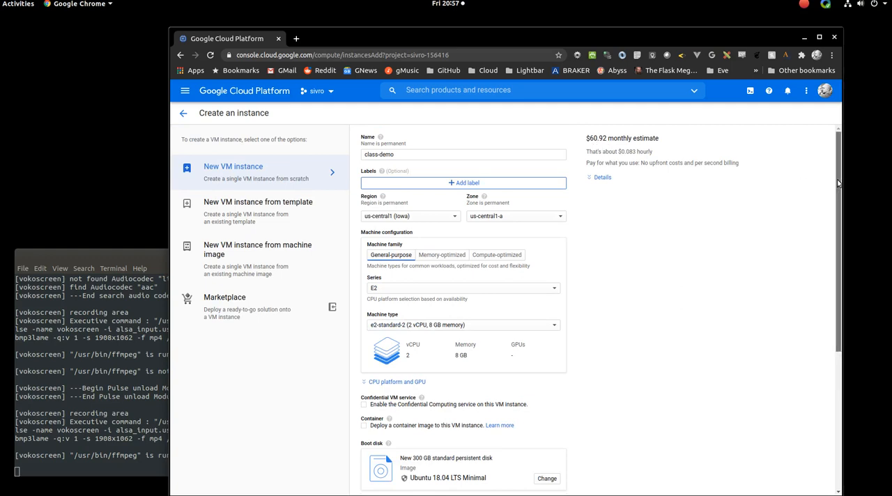
scroll("down", 3)
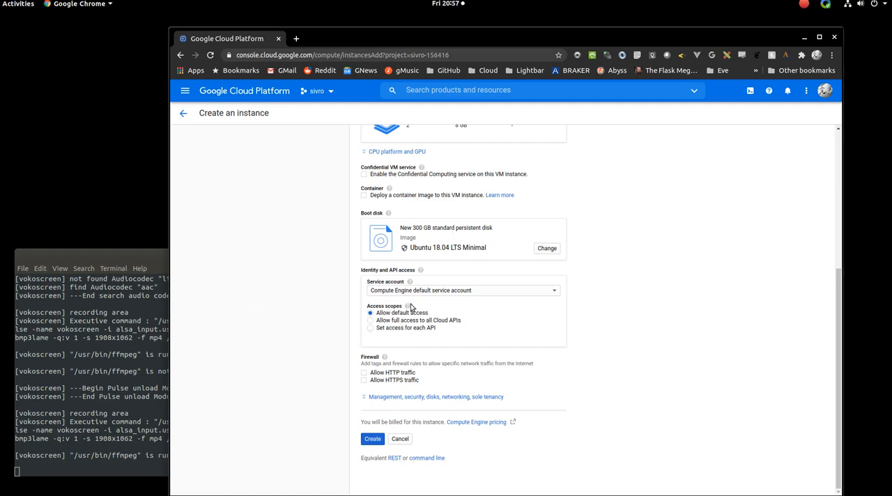
mouse_move(421, 272)
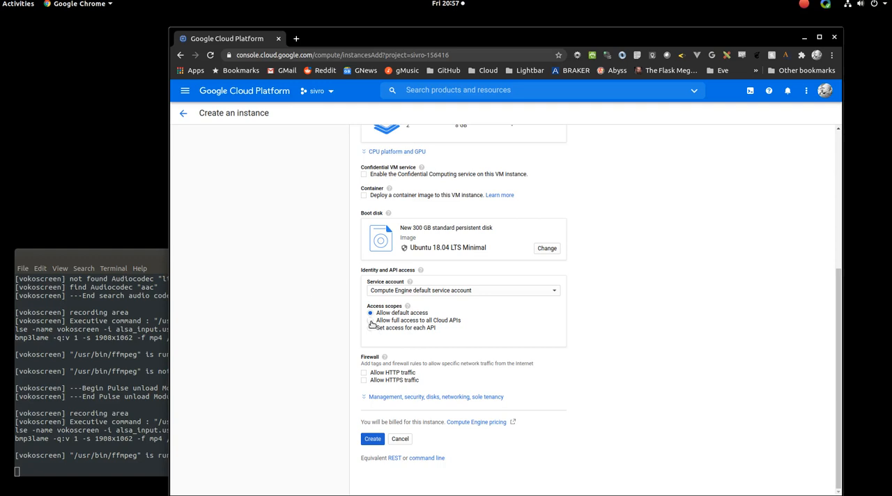
left_click(371, 321)
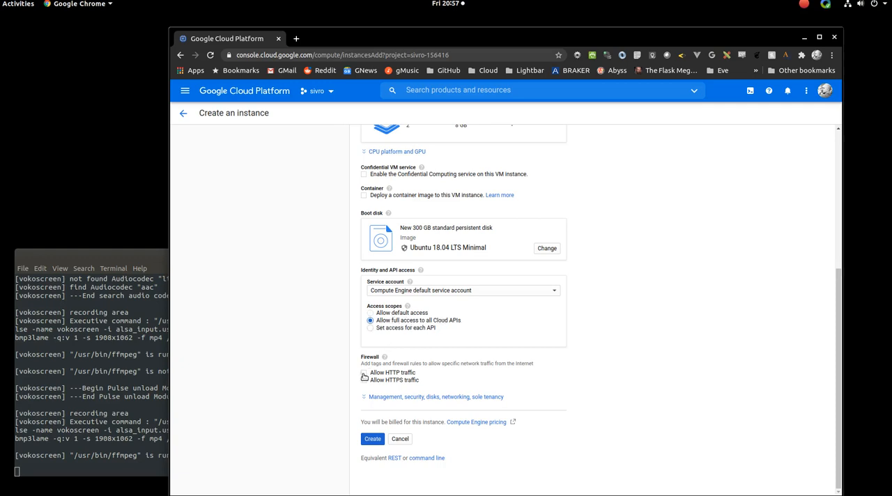
left_click(364, 374)
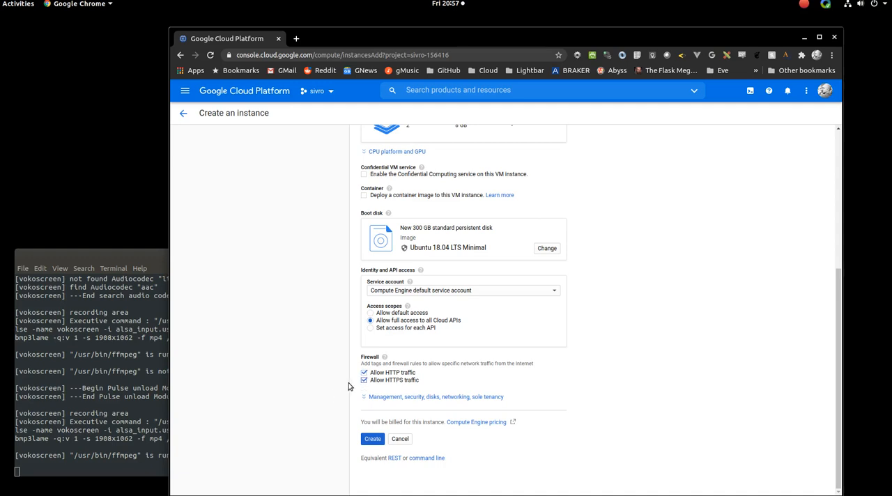
mouse_move(399, 397)
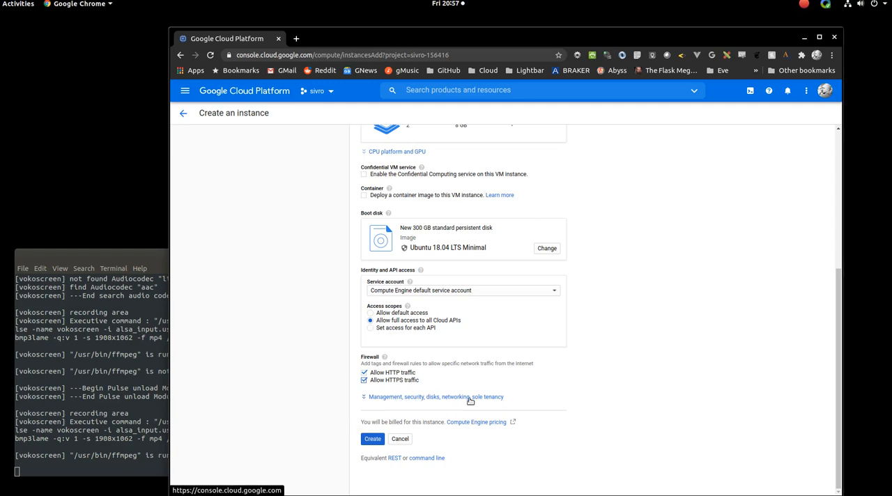
mouse_move(416, 396)
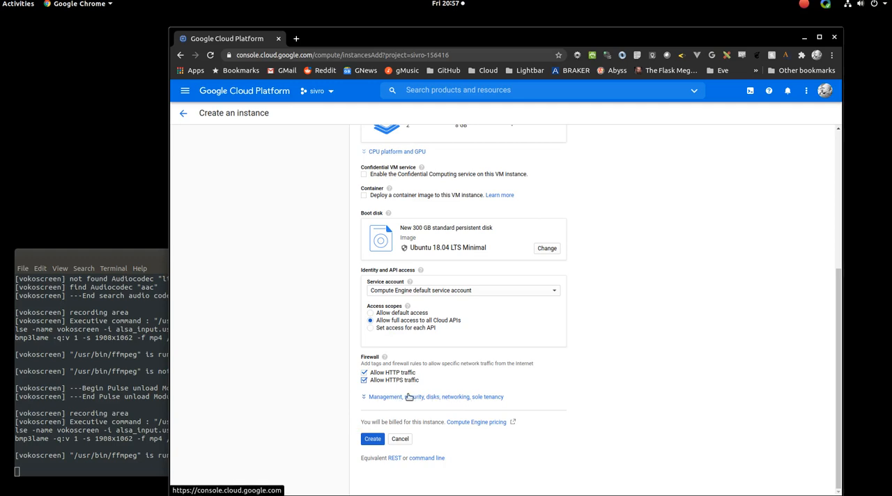
mouse_move(382, 399)
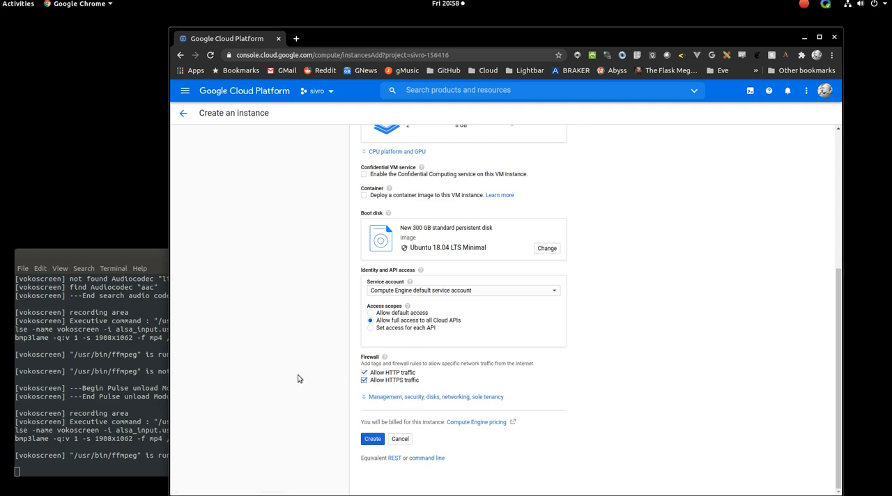
mouse_move(332, 393)
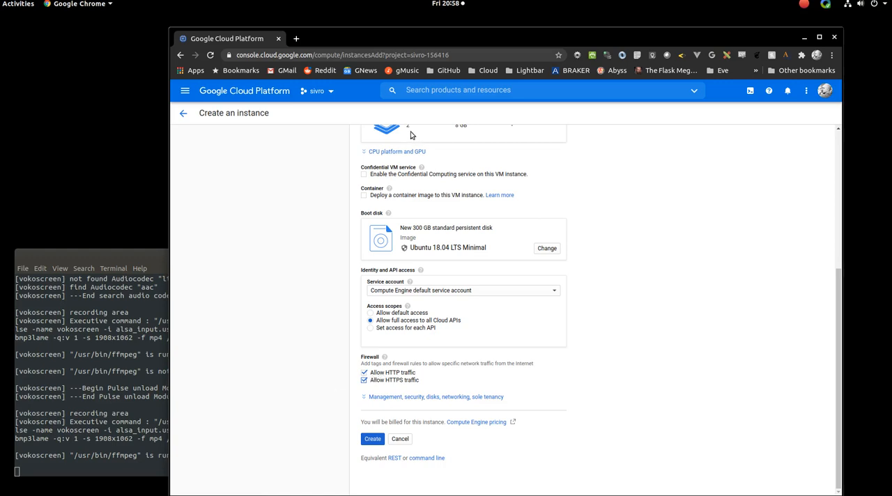
mouse_move(460, 244)
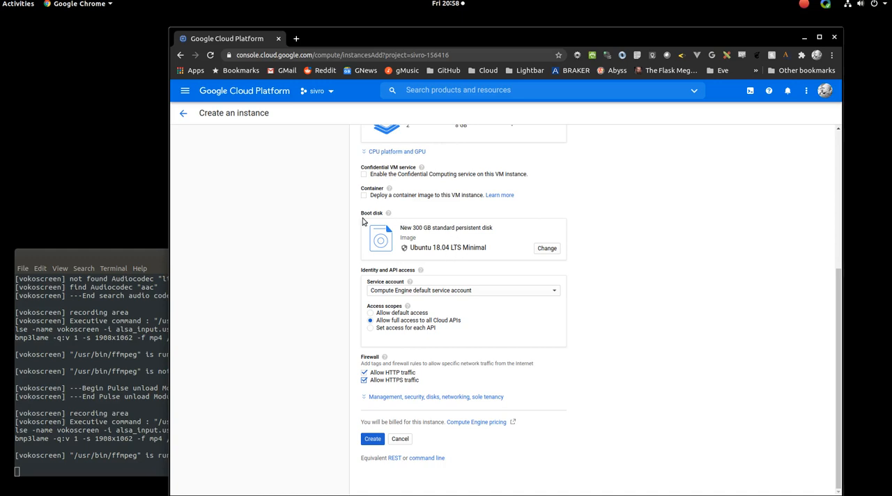
mouse_move(410, 364)
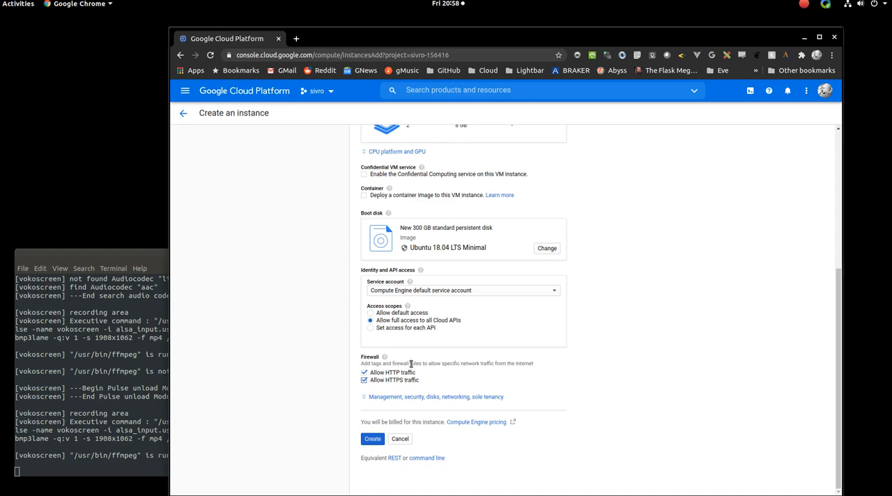
Step: Create the class-demo instance and connect to it with browser SSH
left_click(372, 438)
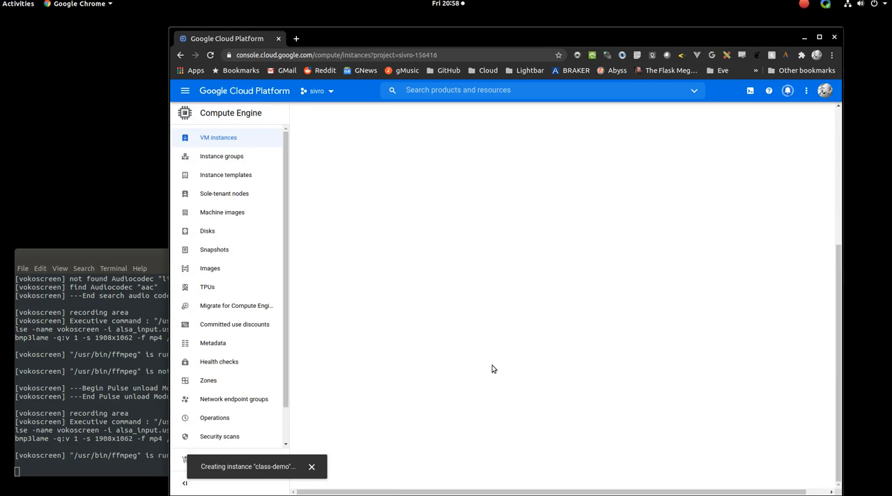
mouse_move(494, 345)
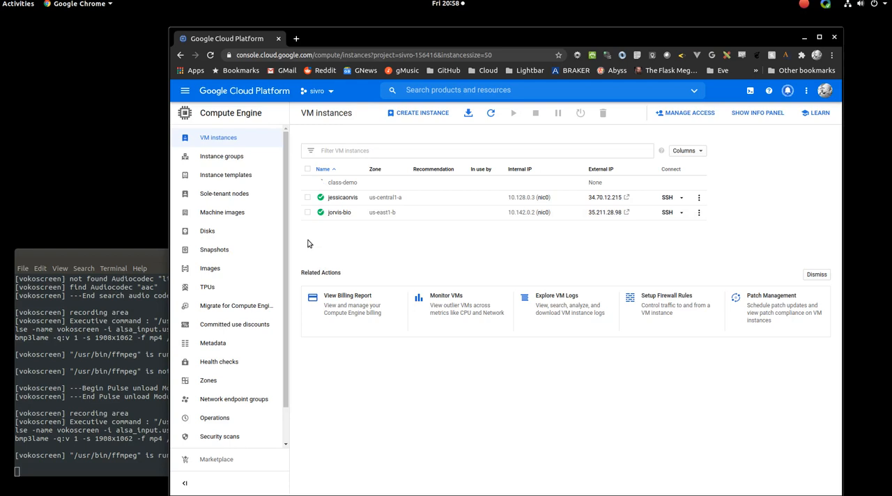
mouse_move(446, 249)
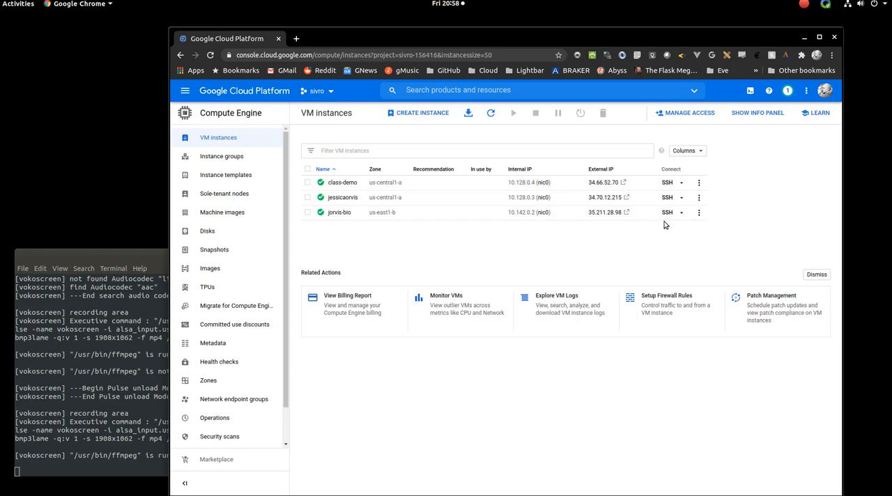
left_click(666, 181)
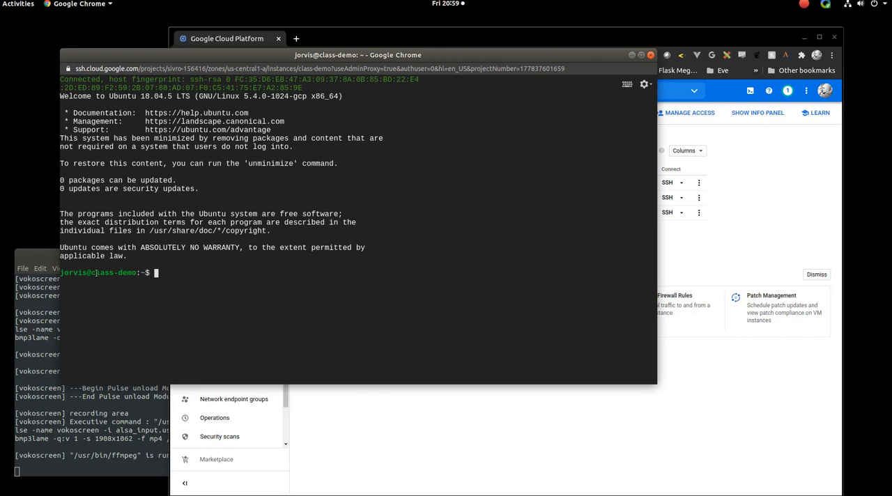
Step: Show CPU info from /proc/cpuinfo, running processes with top, and disk usage with df
double_click(110, 273)
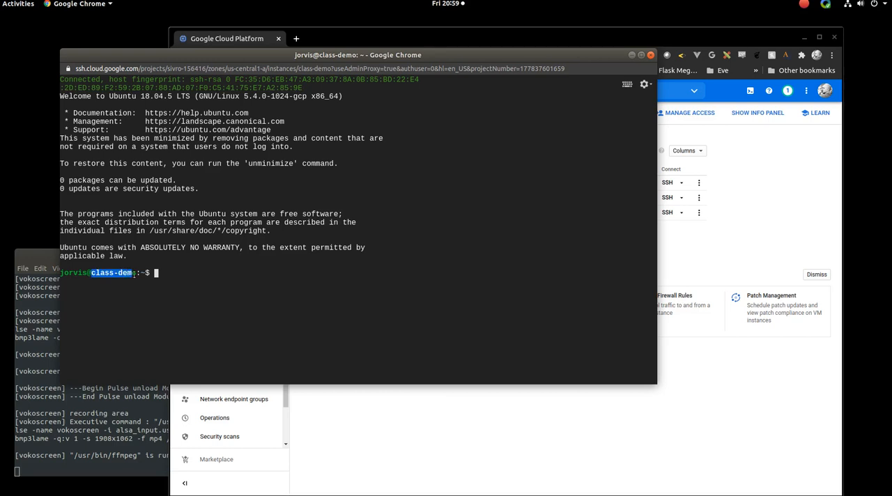
type("cat")
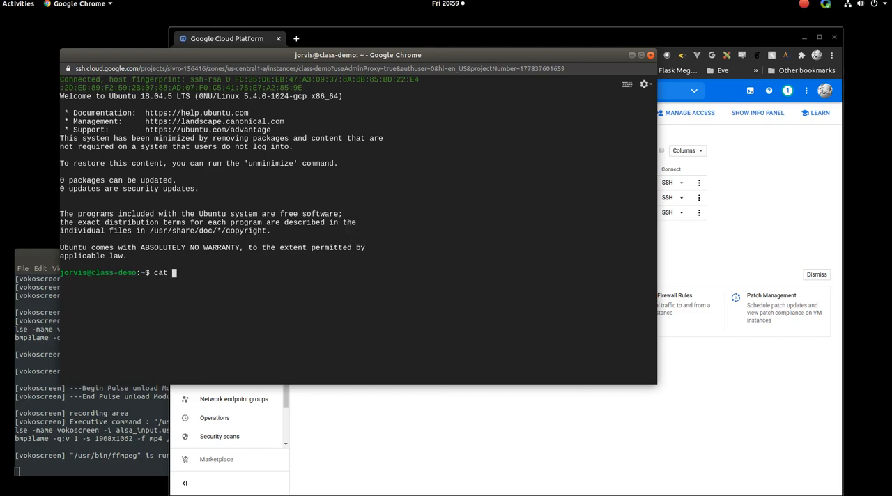
type("/proc/")
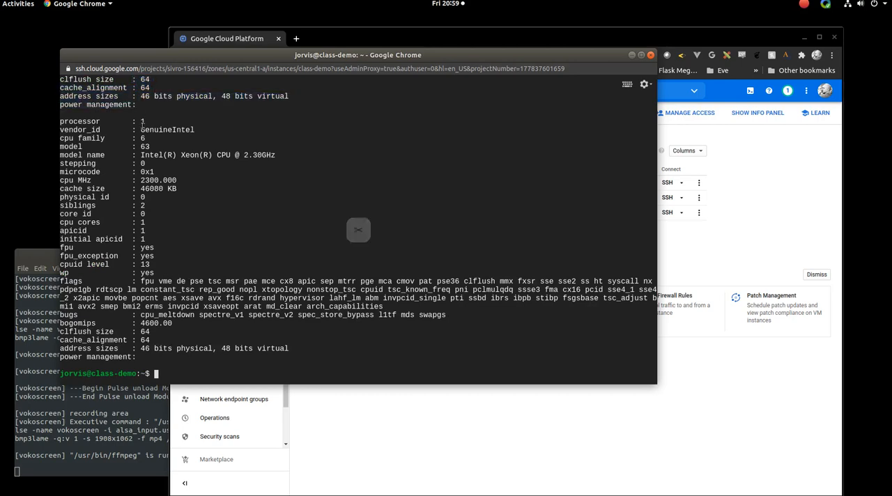
type("top")
type("pw")
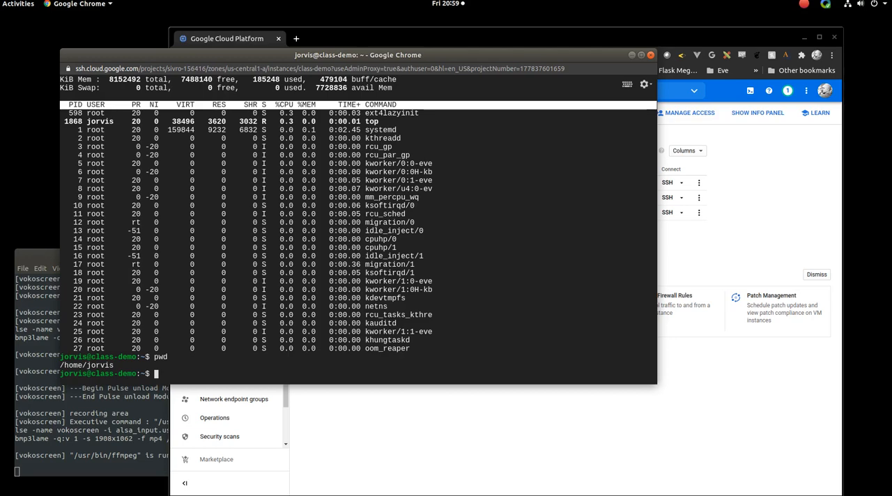
type("df -h")
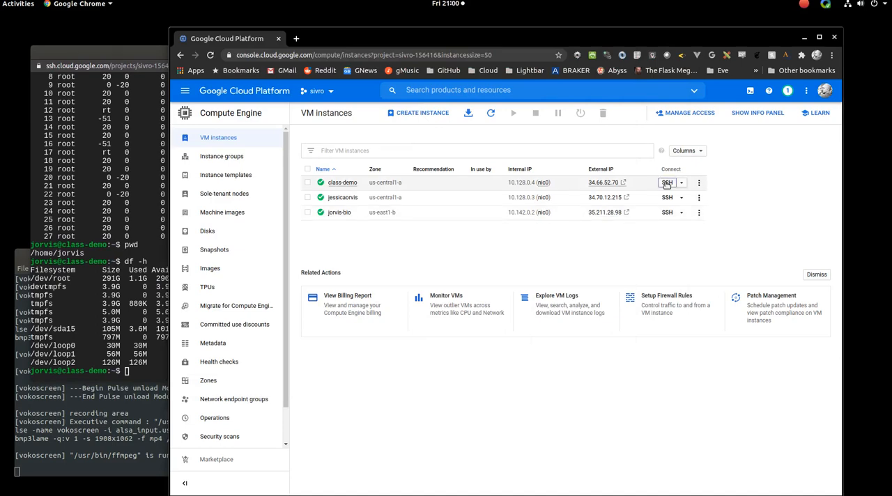
Step: Start a second SSH session to class-demo, then close it to return to the instances list
left_click(666, 183)
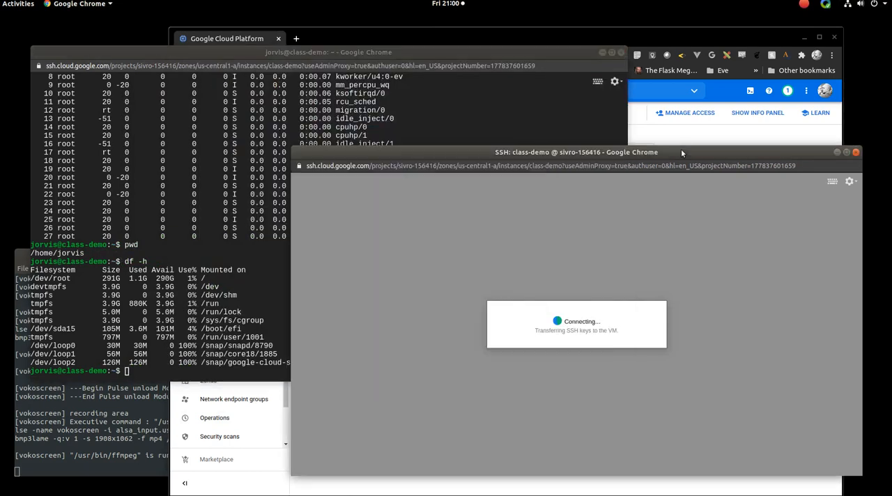
mouse_move(604, 246)
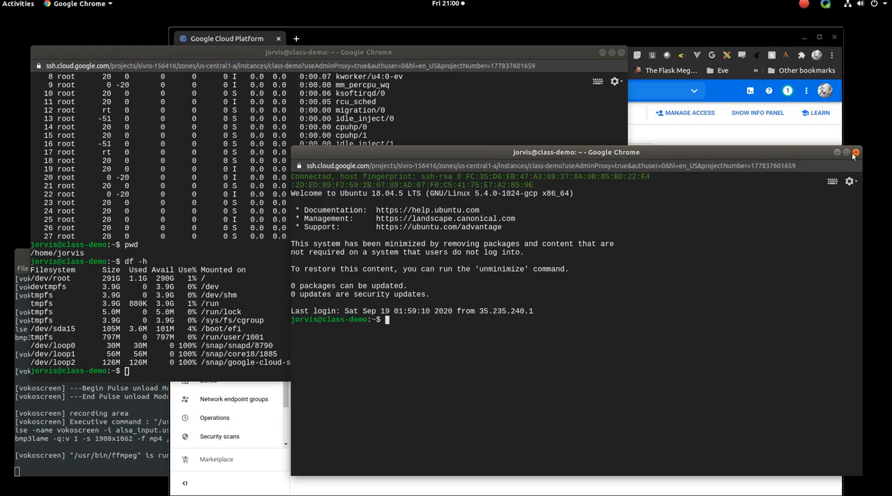
left_click(856, 152)
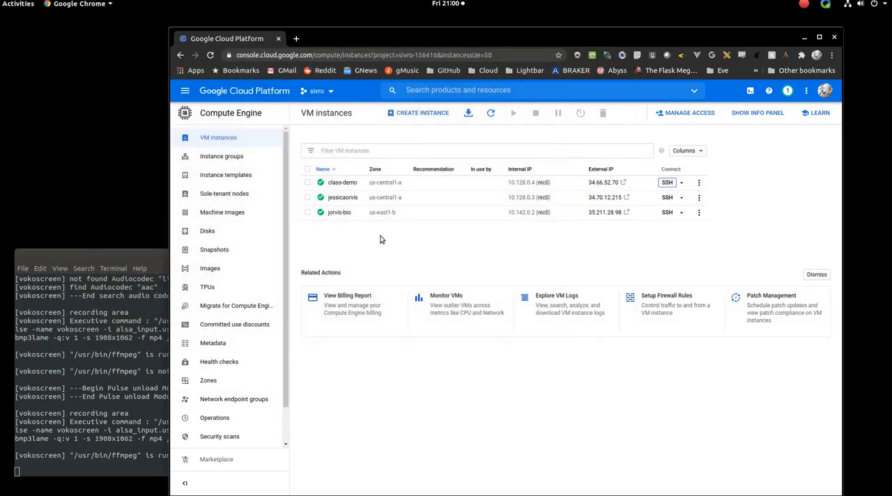
Step: Select class-demo, stop it from the toolbar and confirm the stop
left_click(308, 181)
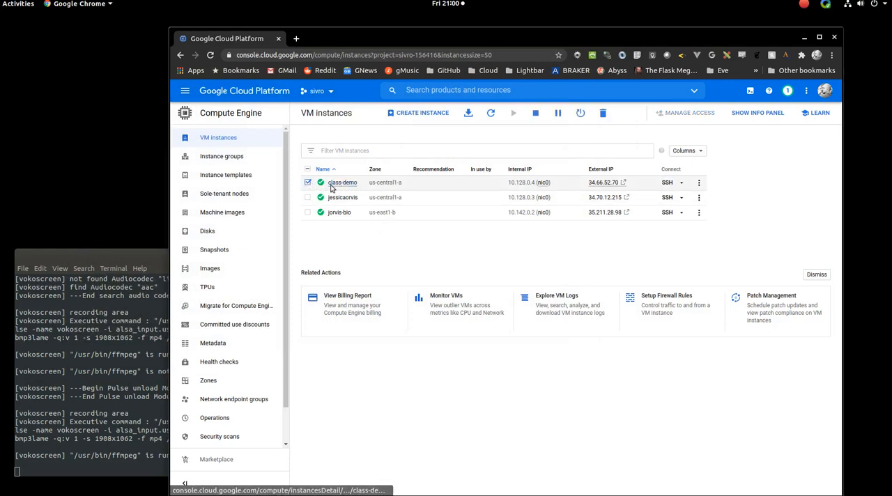
mouse_move(535, 113)
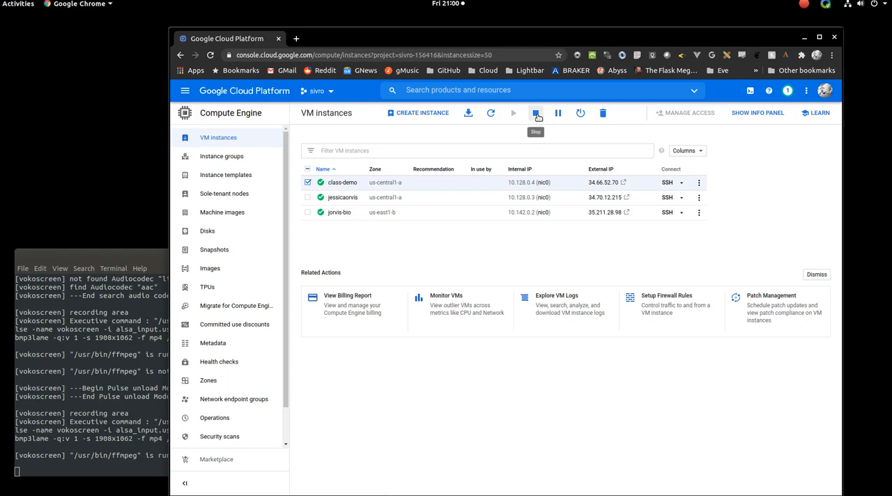
left_click(535, 113)
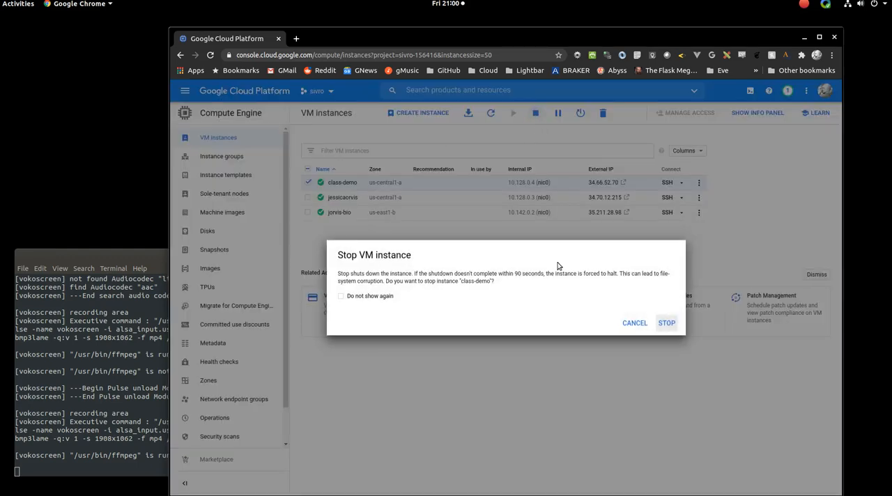
left_click(666, 324)
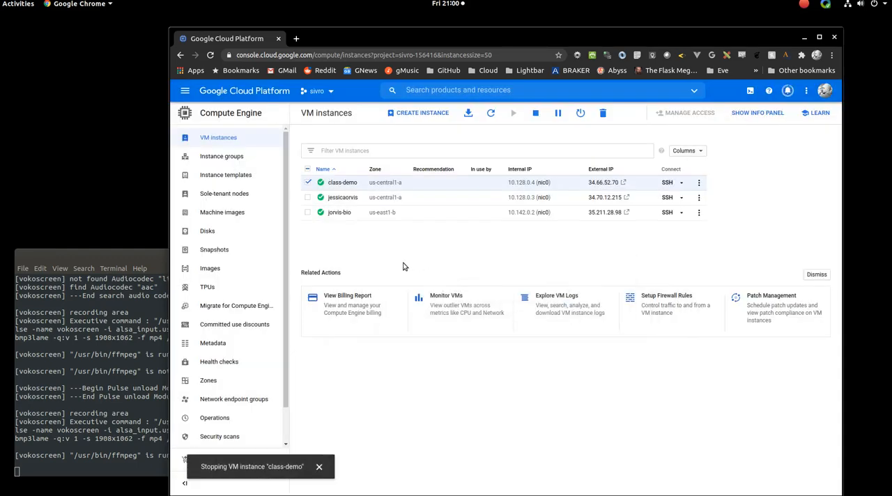
mouse_move(300, 195)
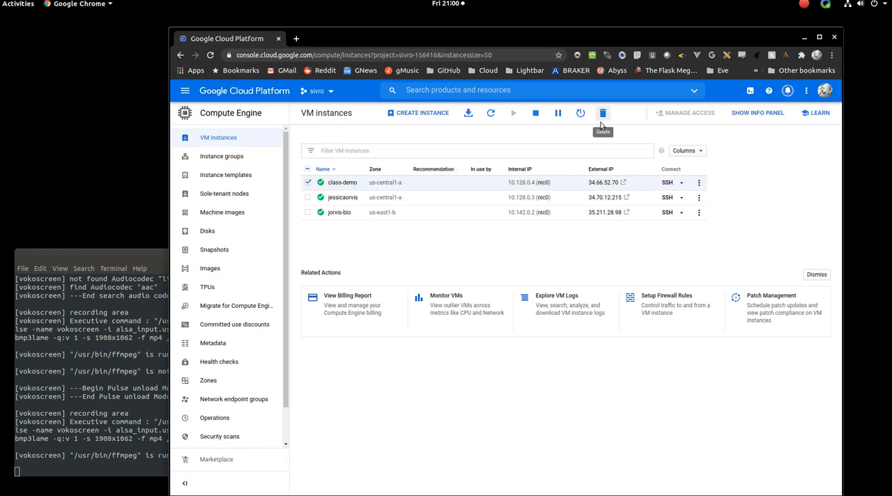
mouse_move(597, 131)
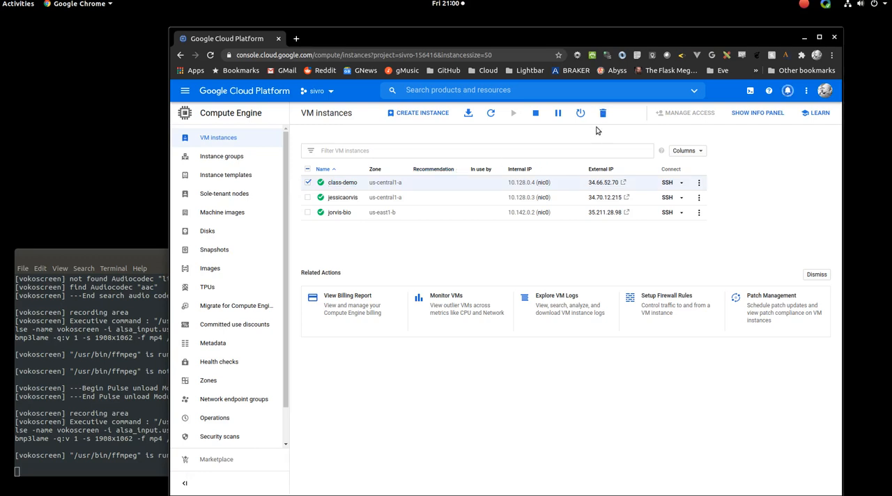